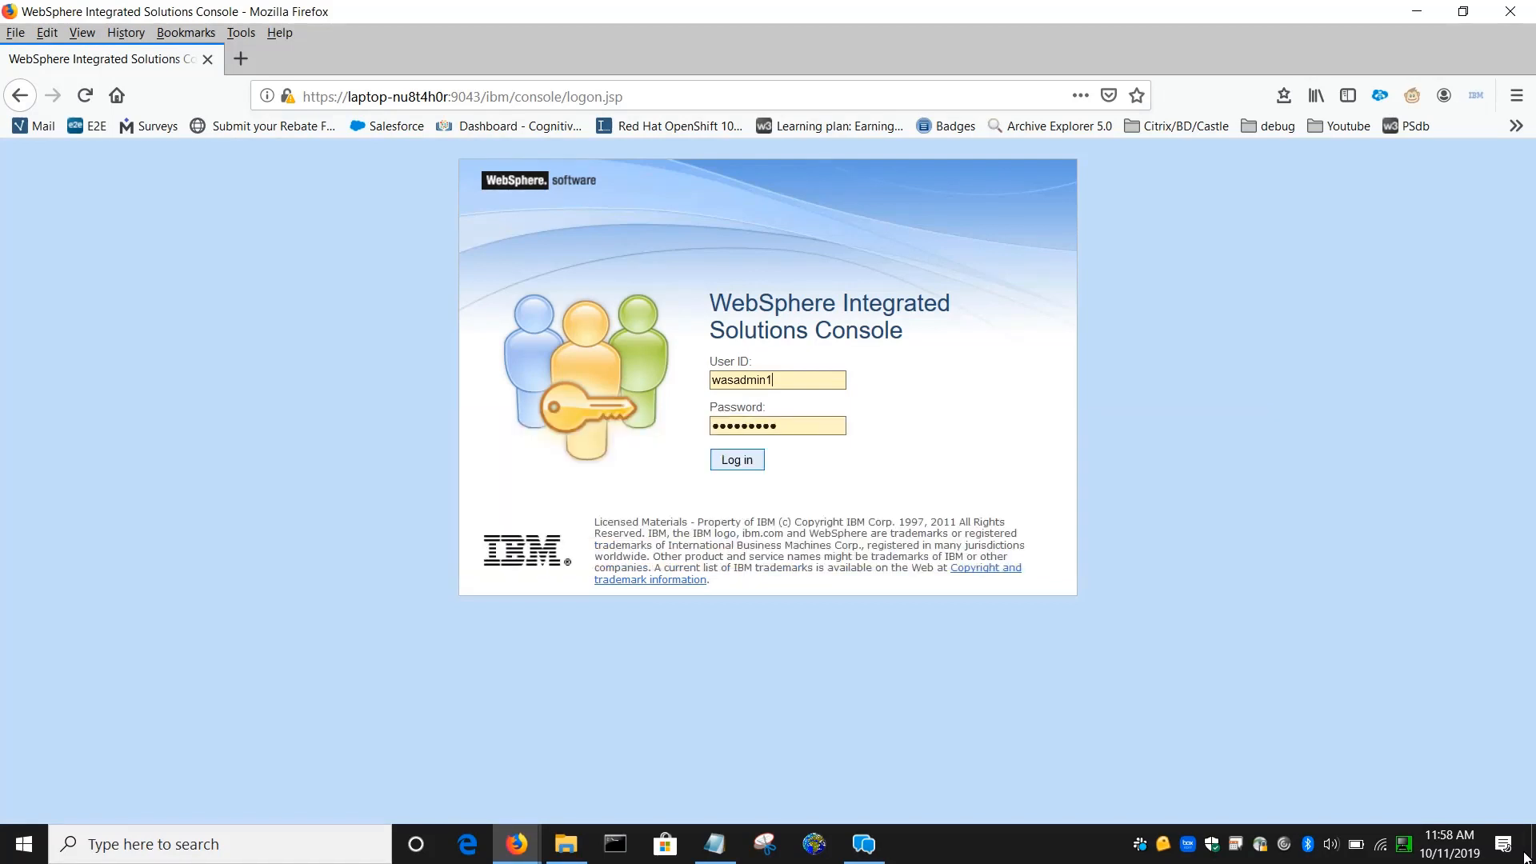
Step: Log in to the administrative console as the admin user
left_click(736, 459)
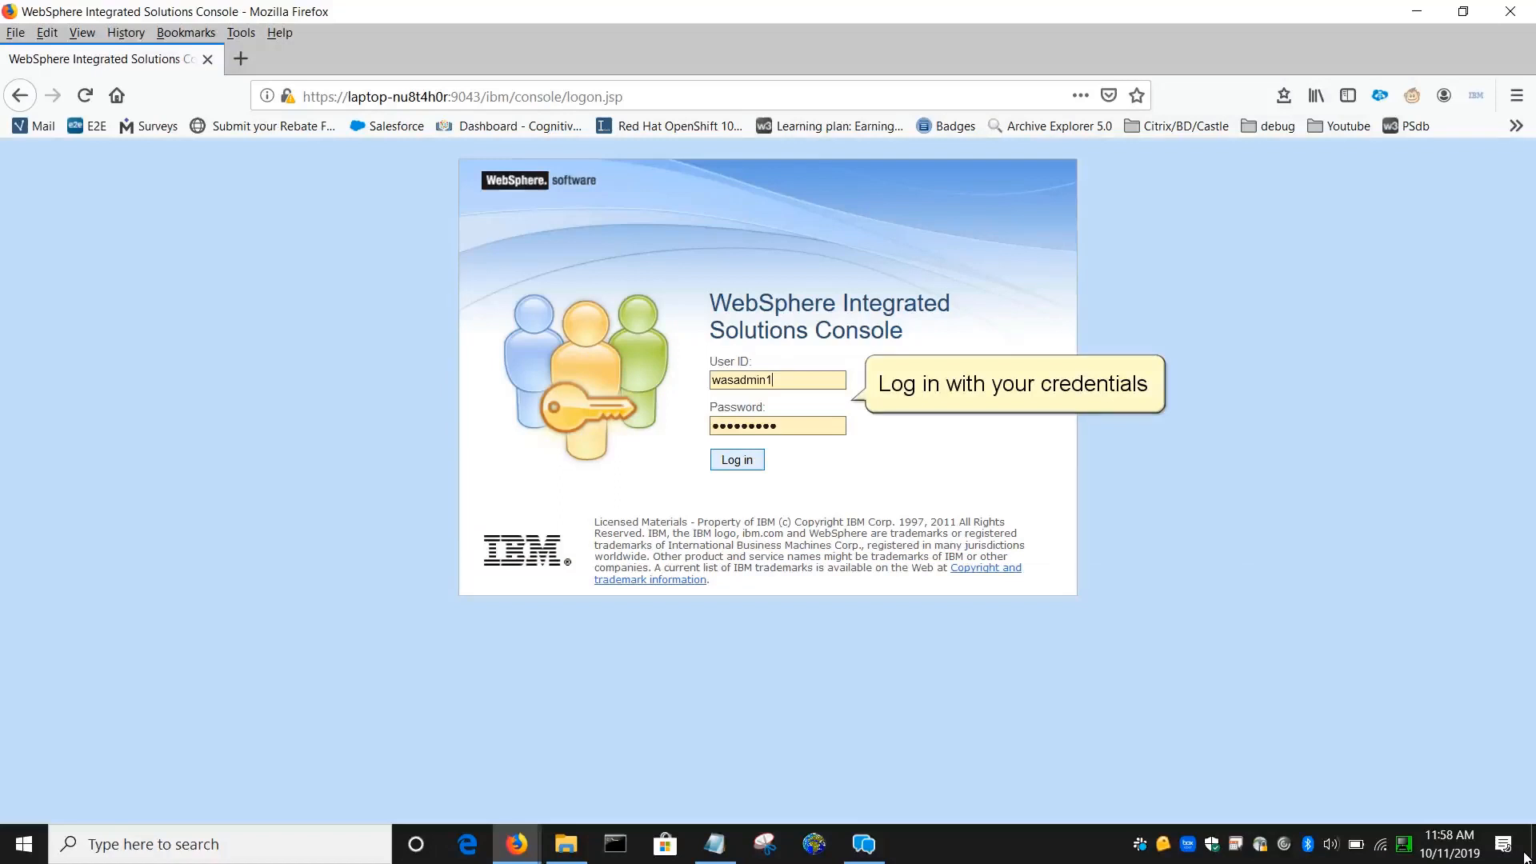
mouse_move(1211, 749)
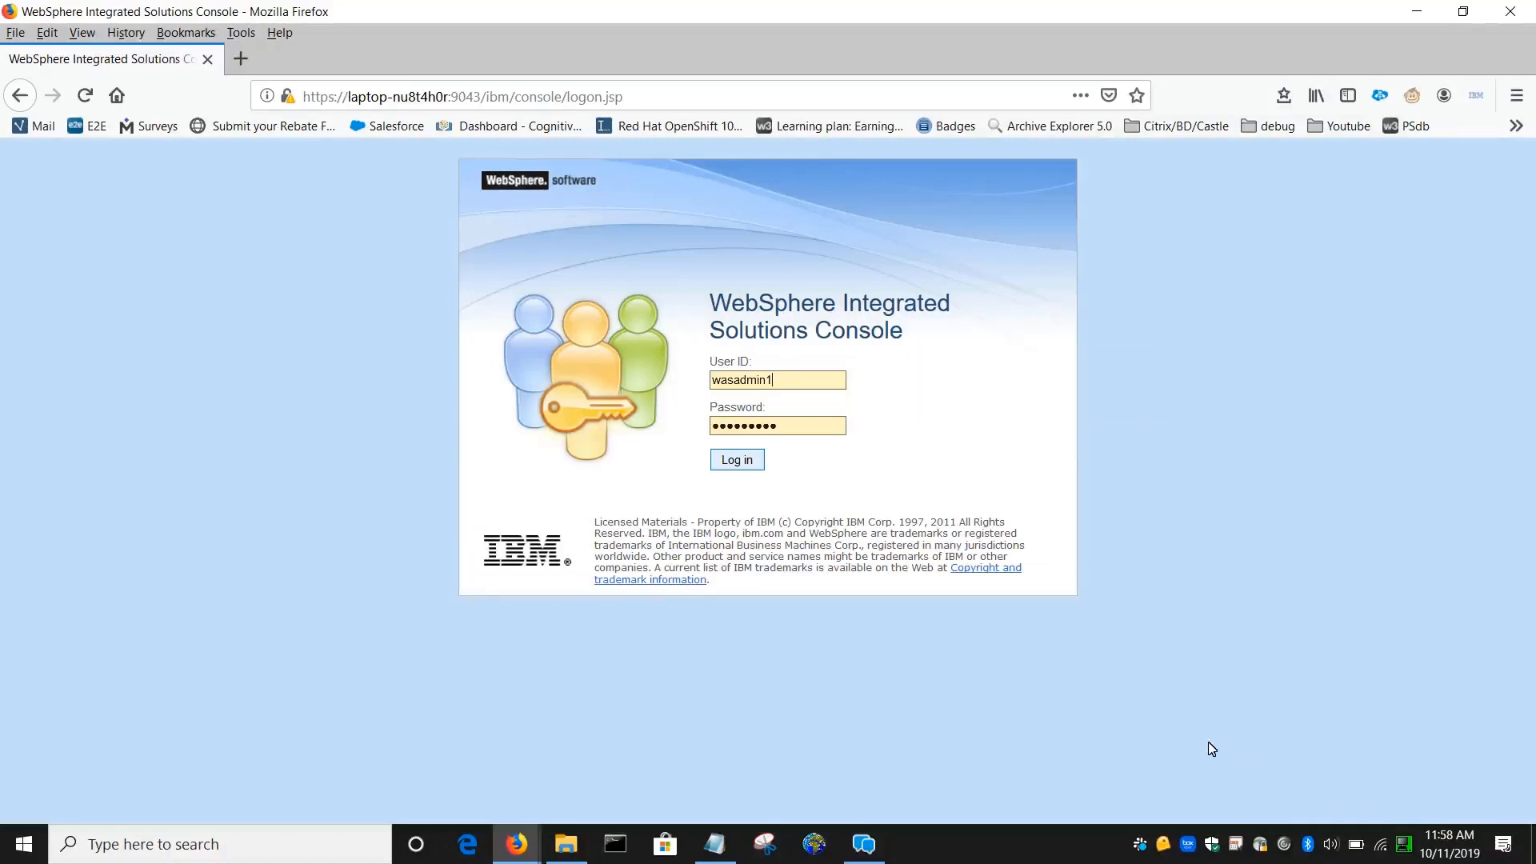
left_click(736, 459)
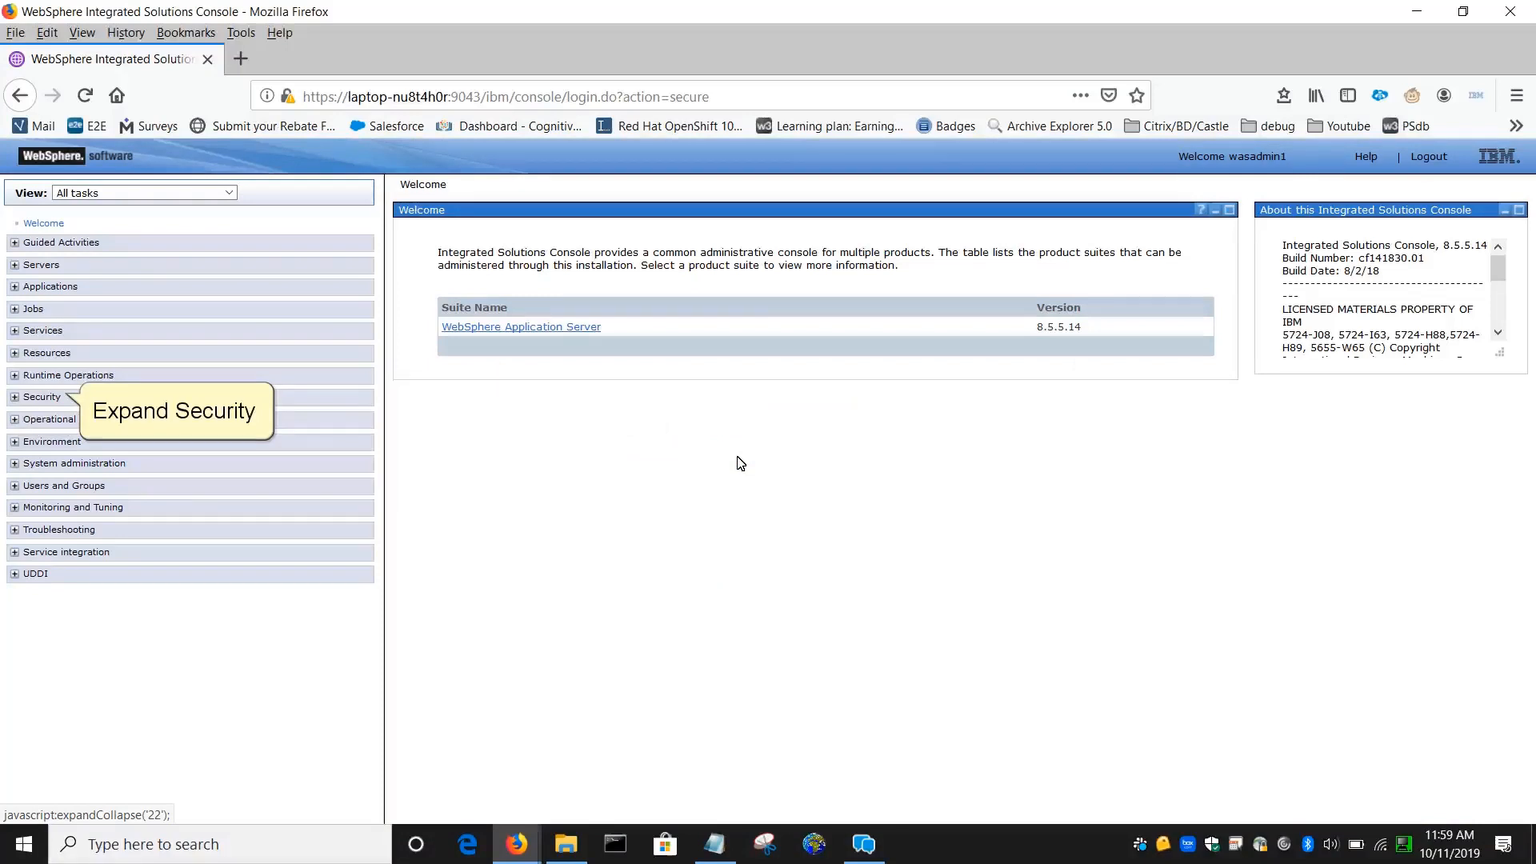
Step: Navigate via Security and SSL certificate and key management to CellDefaultKeyStore's personal certificate requests
left_click(13, 396)
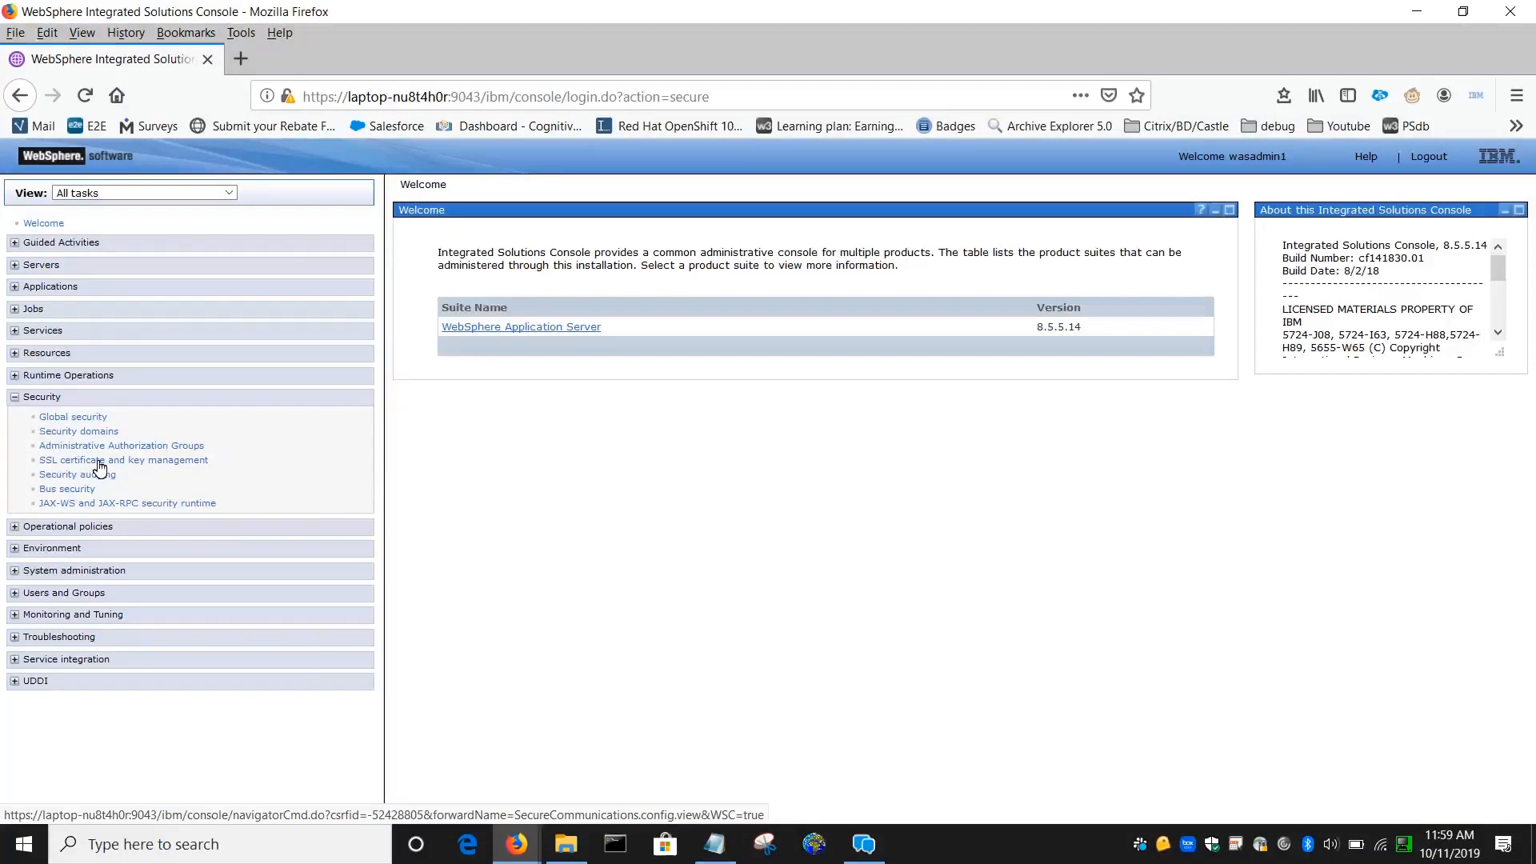
left_click(123, 460)
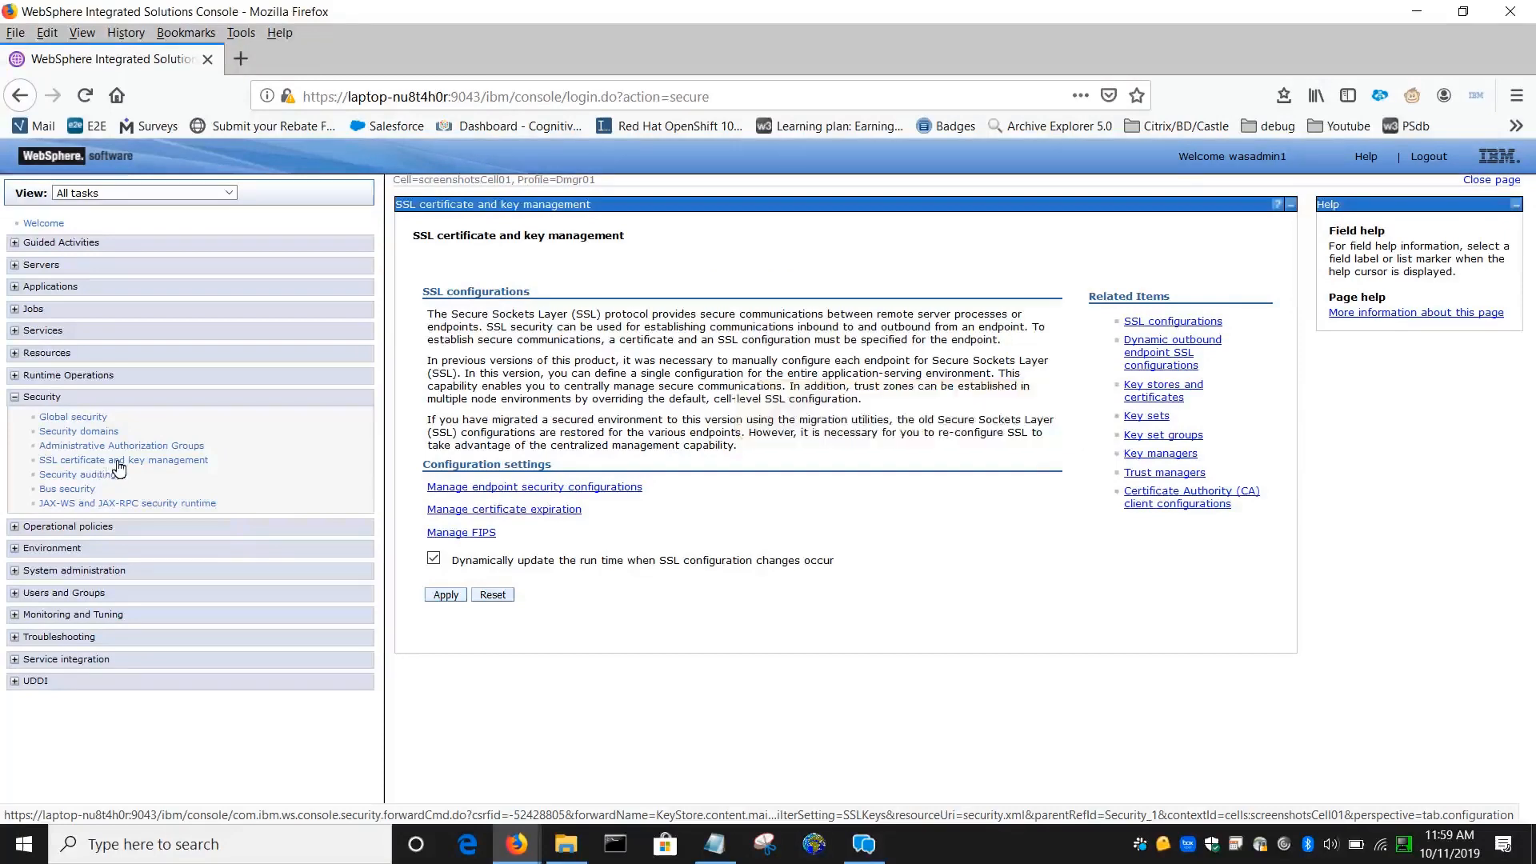
left_click(1164, 389)
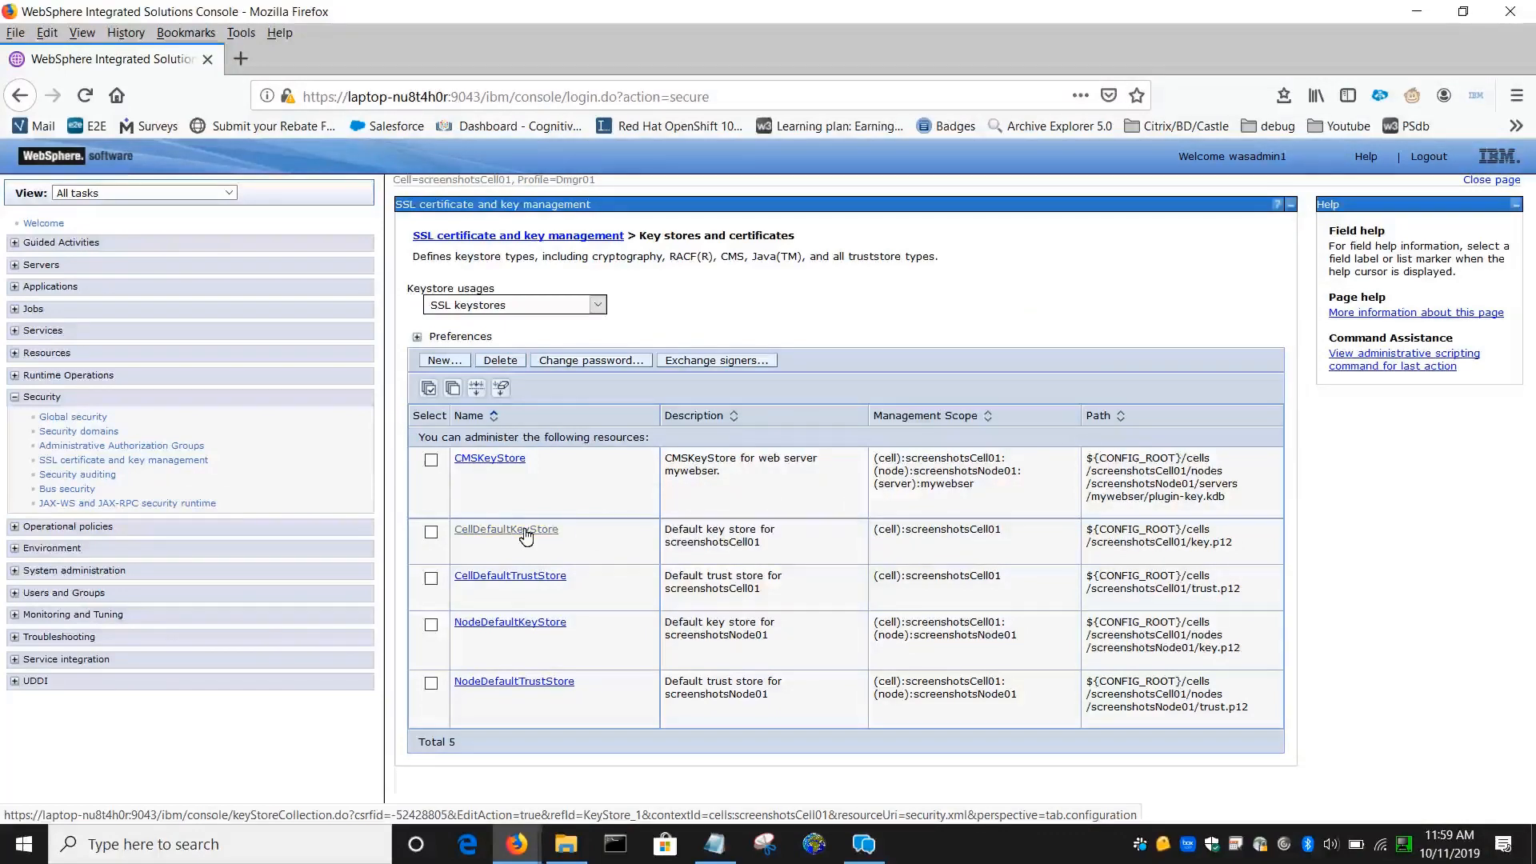
left_click(506, 528)
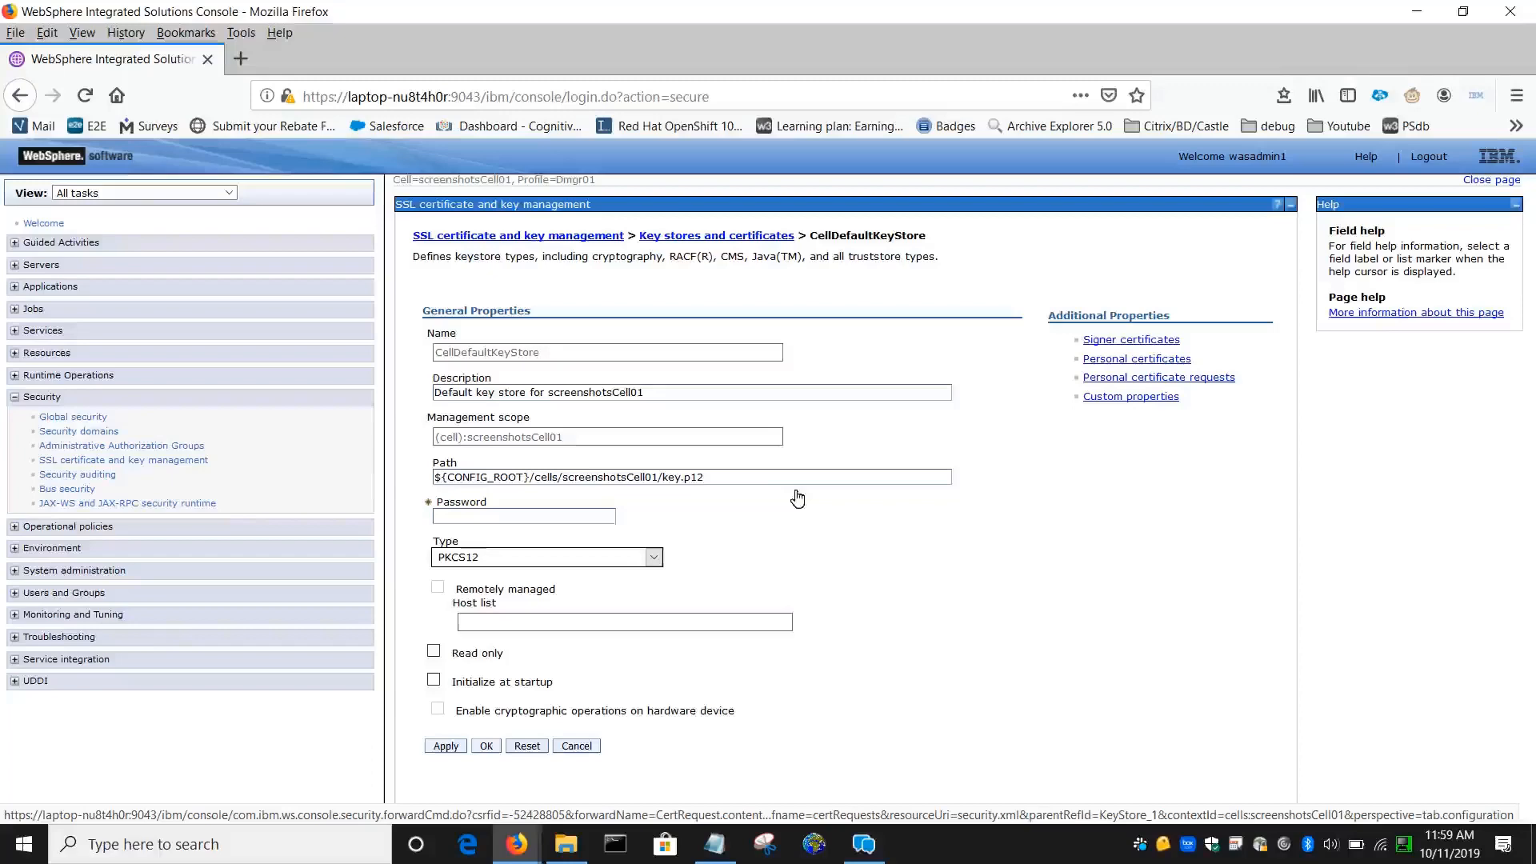
left_click(1158, 376)
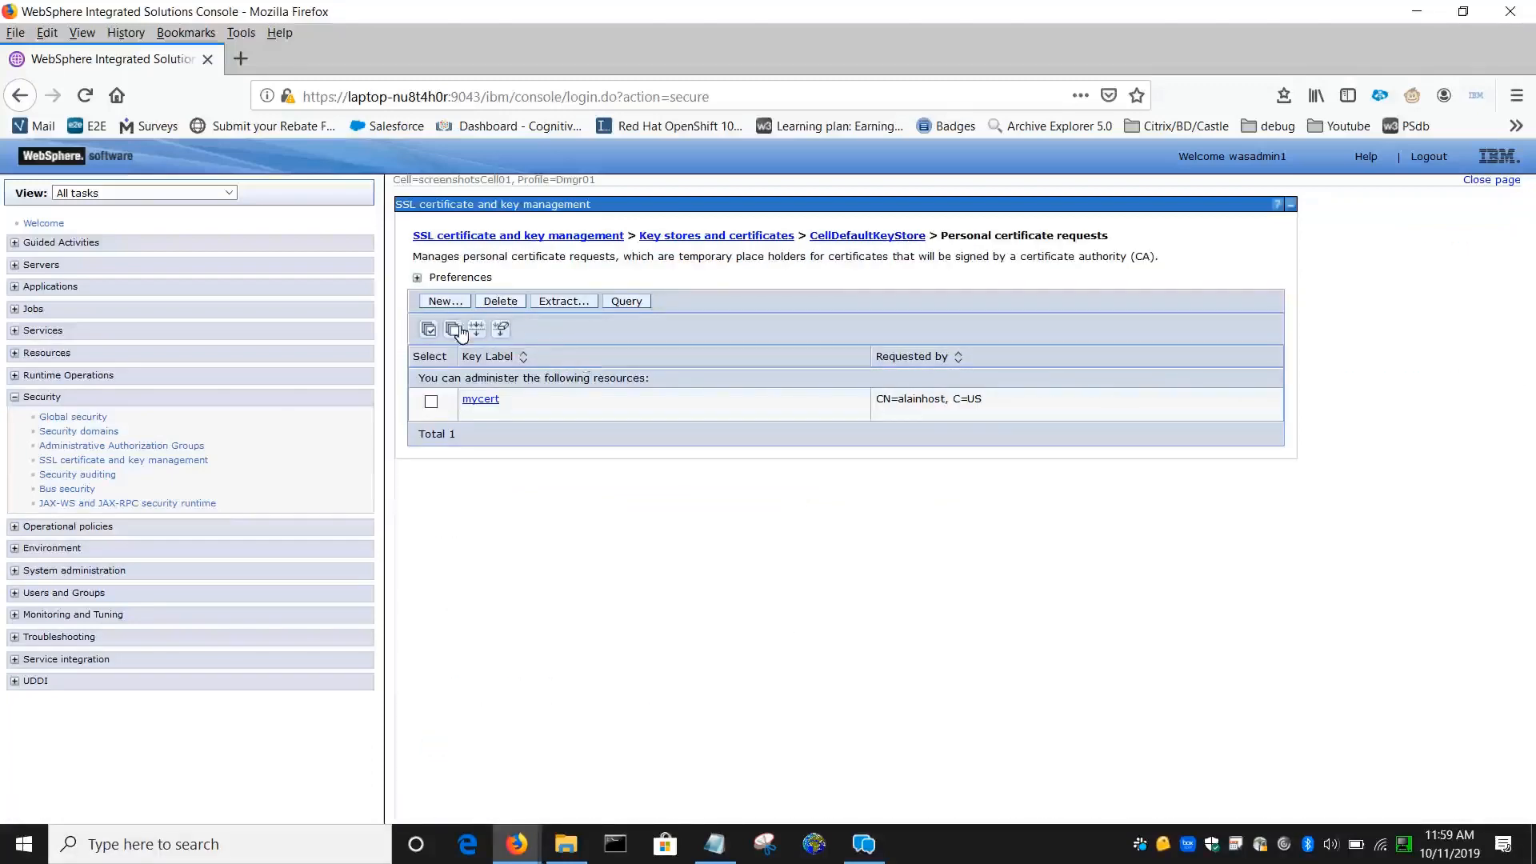
Step: Begin a new request with file c:\ibmtemp\mydmgrcert.csr and key label DMGR-CA-2019
left_click(443, 301)
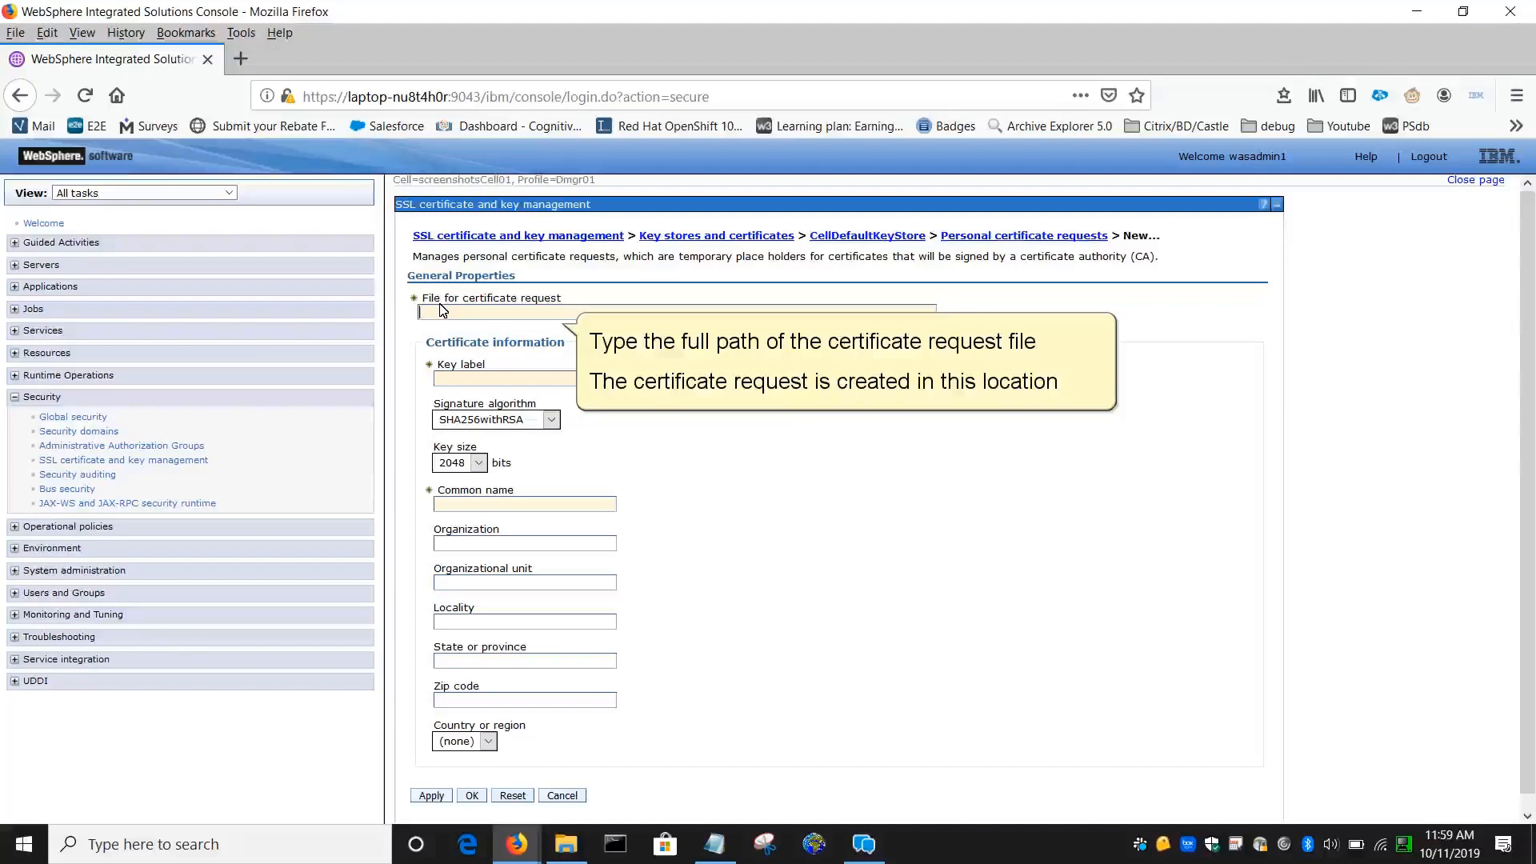
type("c:\\ibm\\temp\\mydmgrcert.csr")
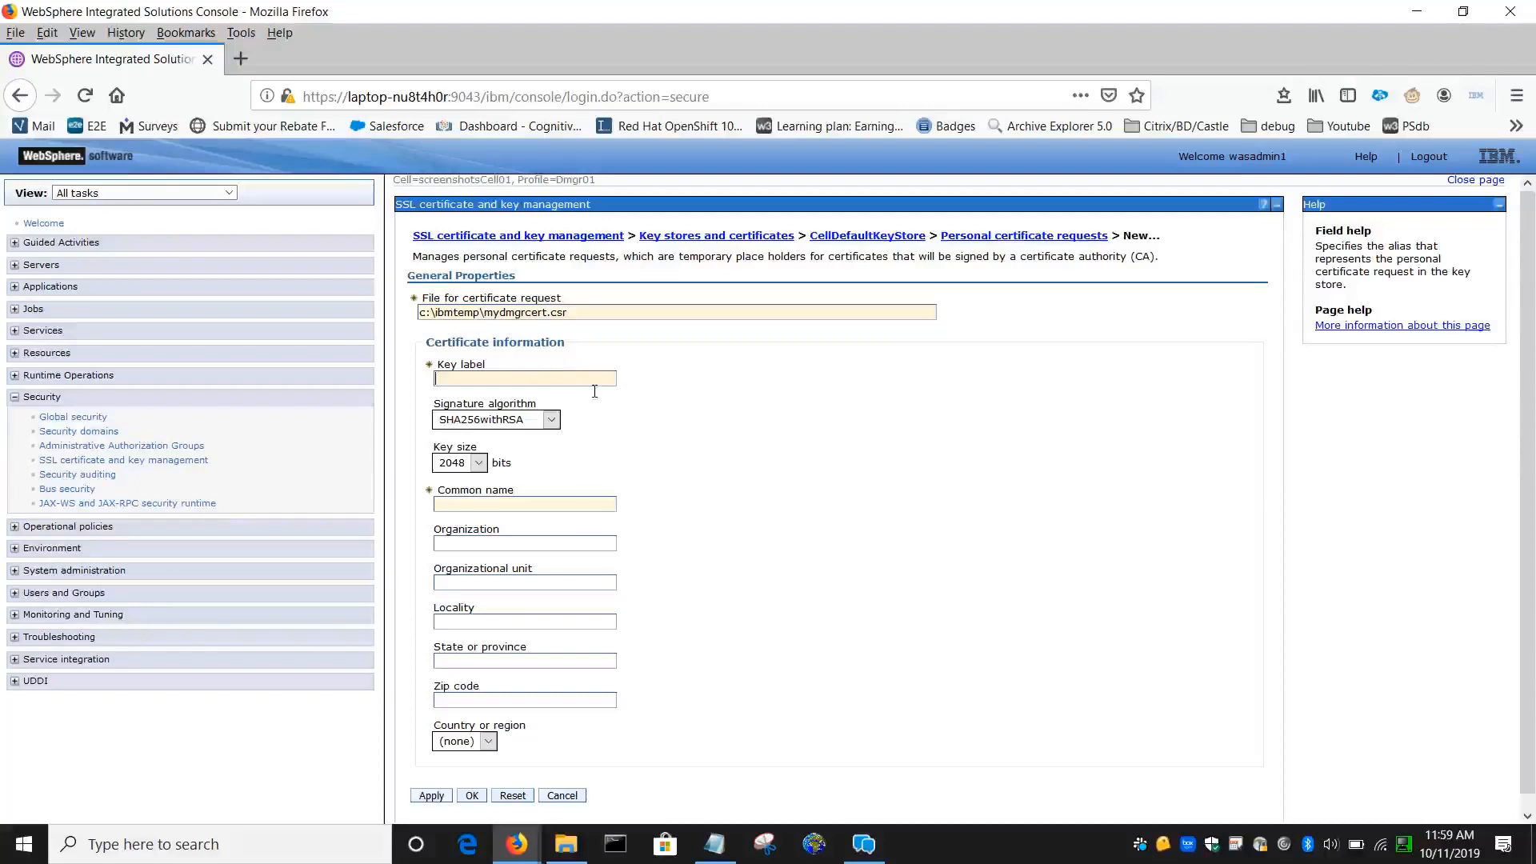
type("DMGR-CA-2019")
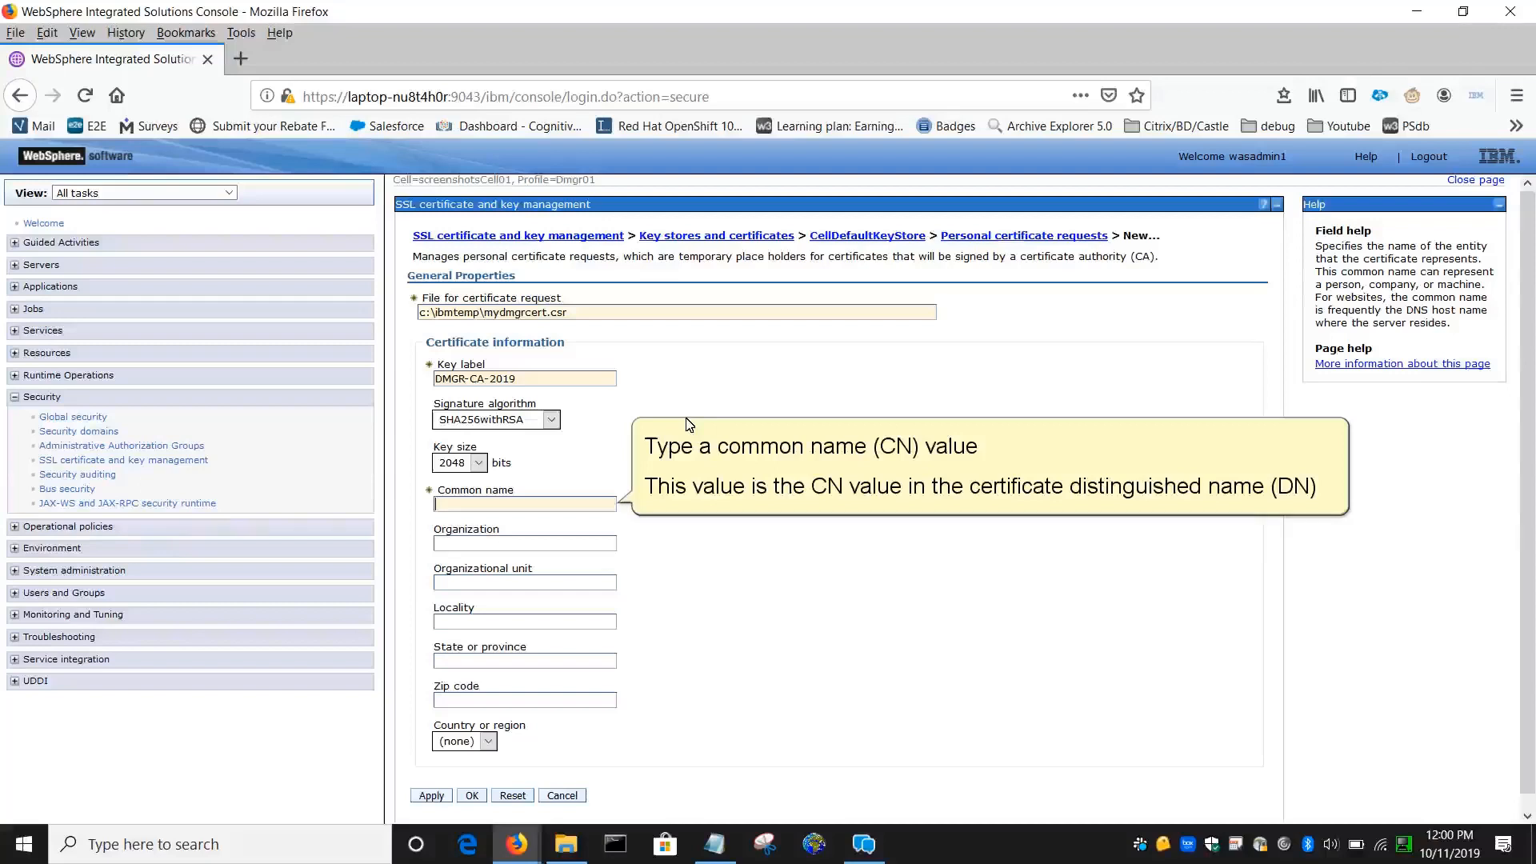
Step: Enter common name myhostname.austin.ibm.com, unit Security, state TX, zip 78660 and country US
type("myhostname.austin.ibm.com")
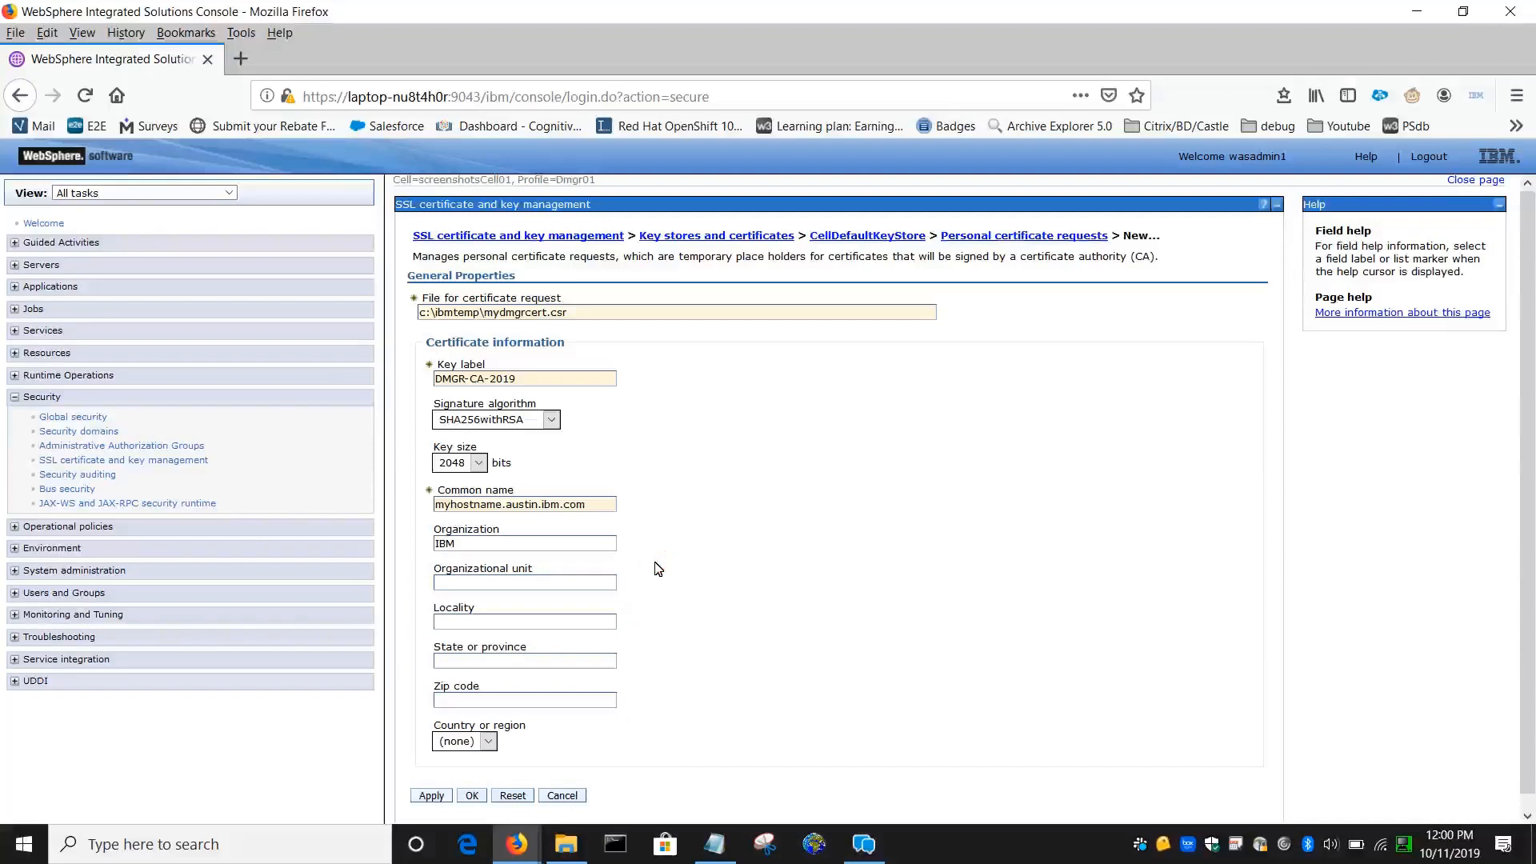
type("Security")
type("Austin")
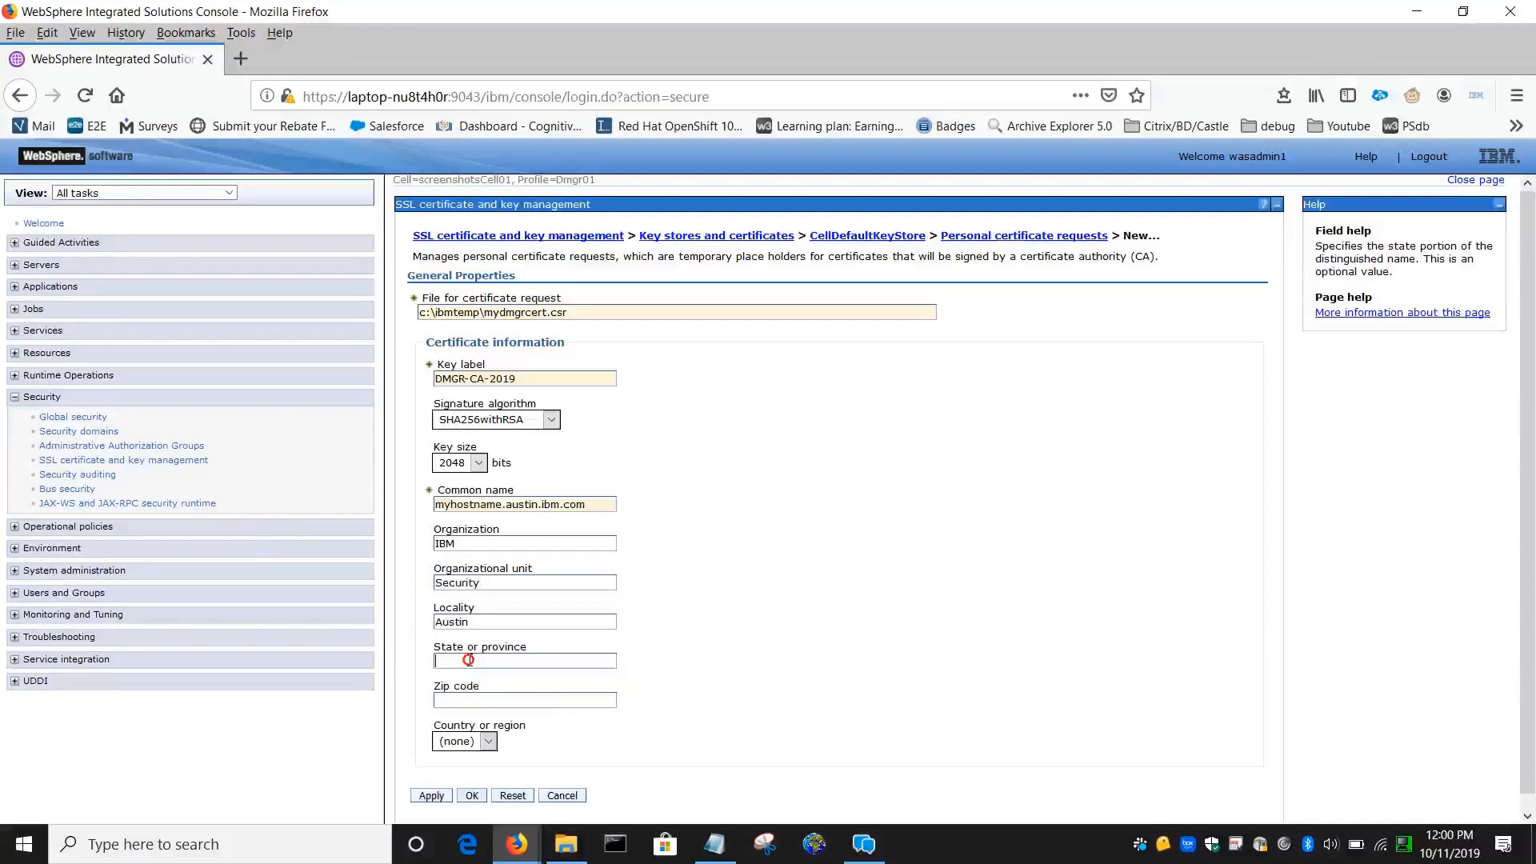
type("TX")
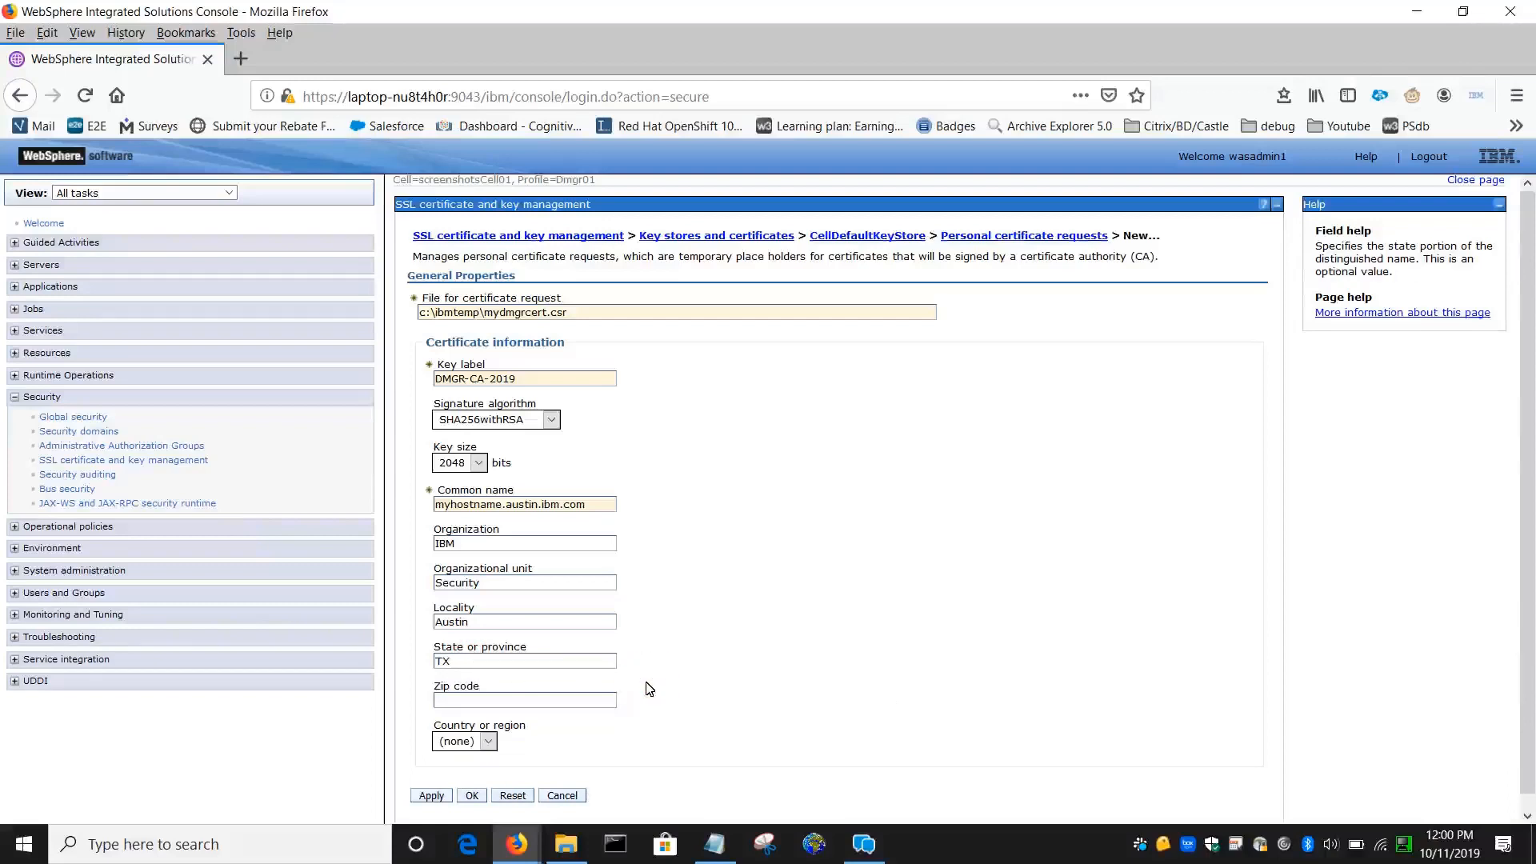
type("78660")
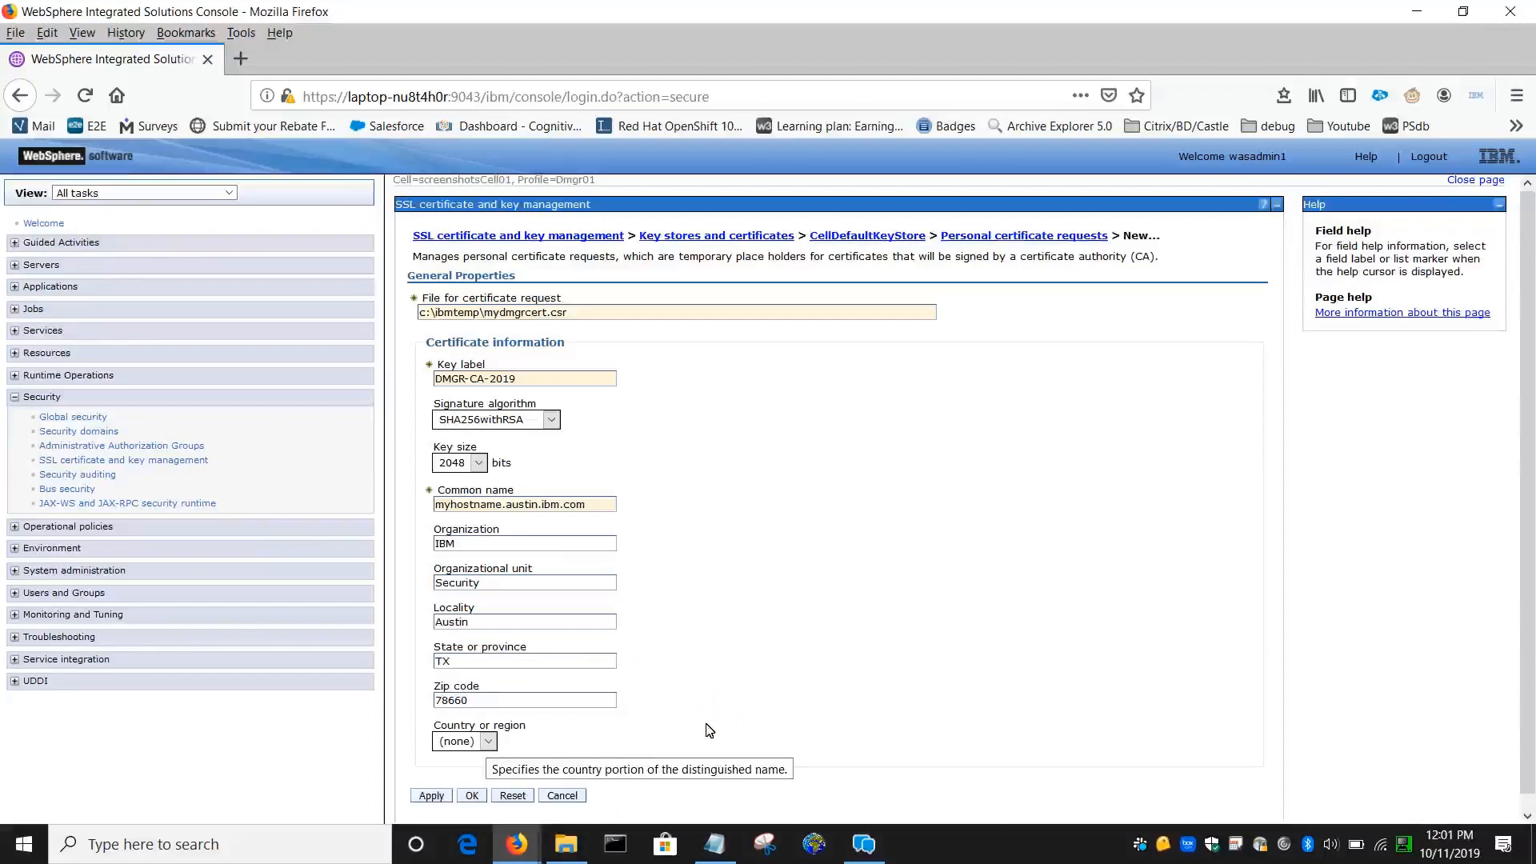
left_click(488, 741)
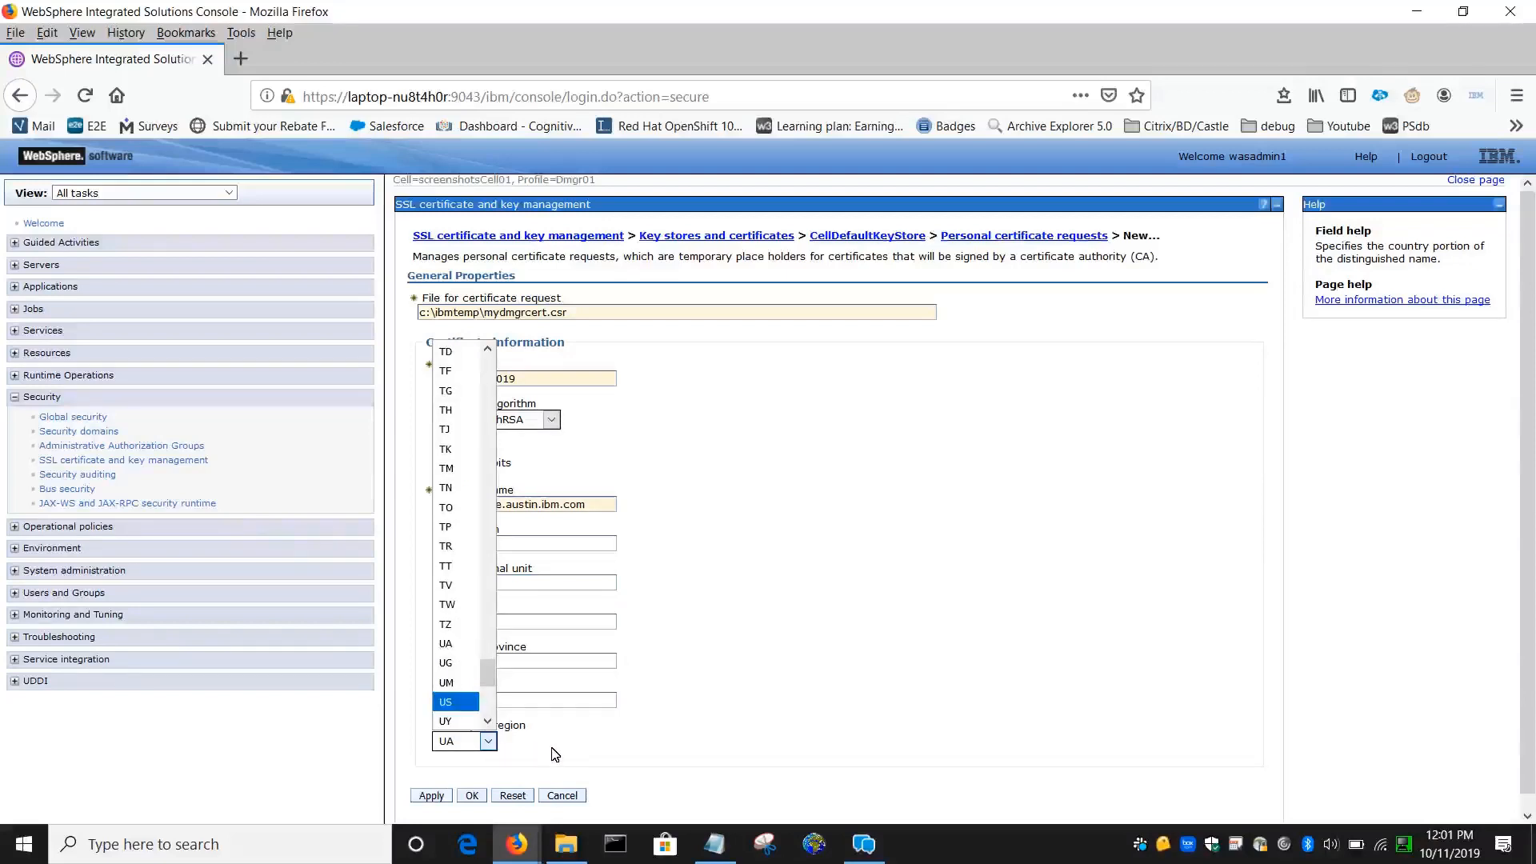
left_click(445, 703)
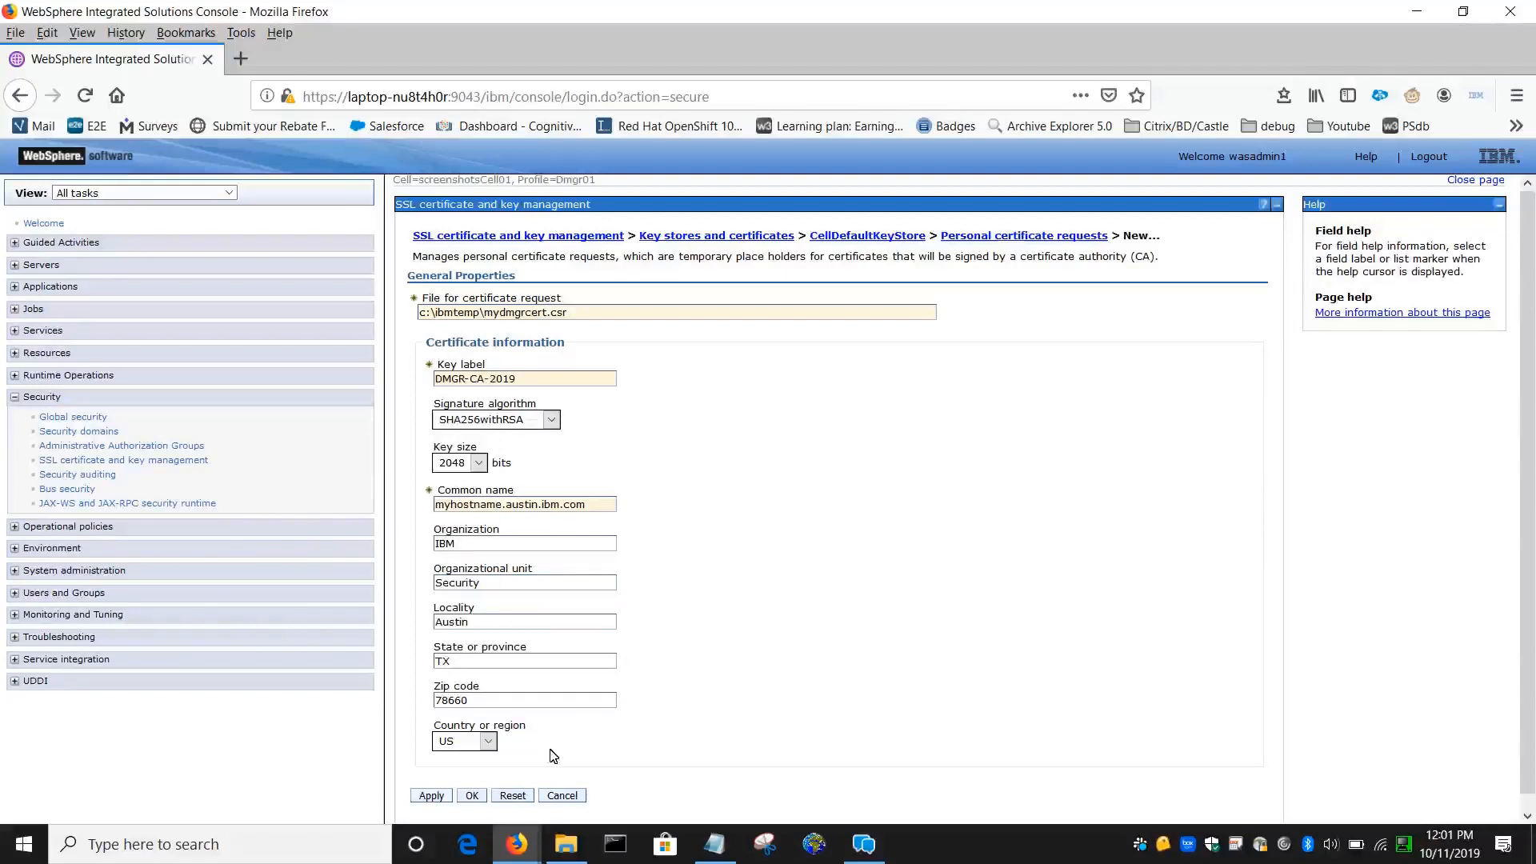
Step: Submit the request, check the dmgr-ca-2019 details and go back to the keystores list
left_click(471, 795)
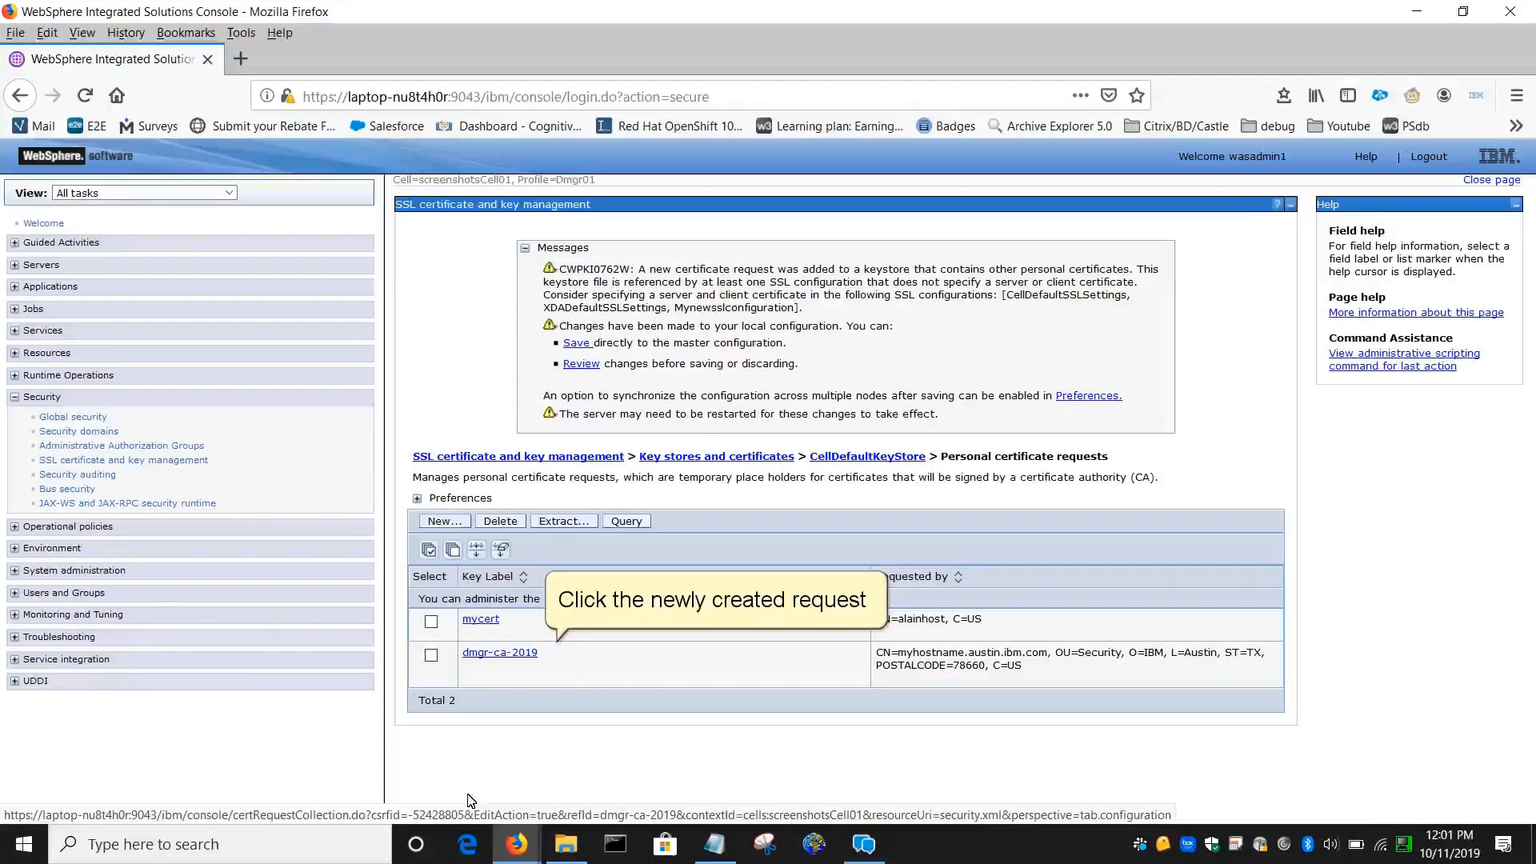
left_click(499, 653)
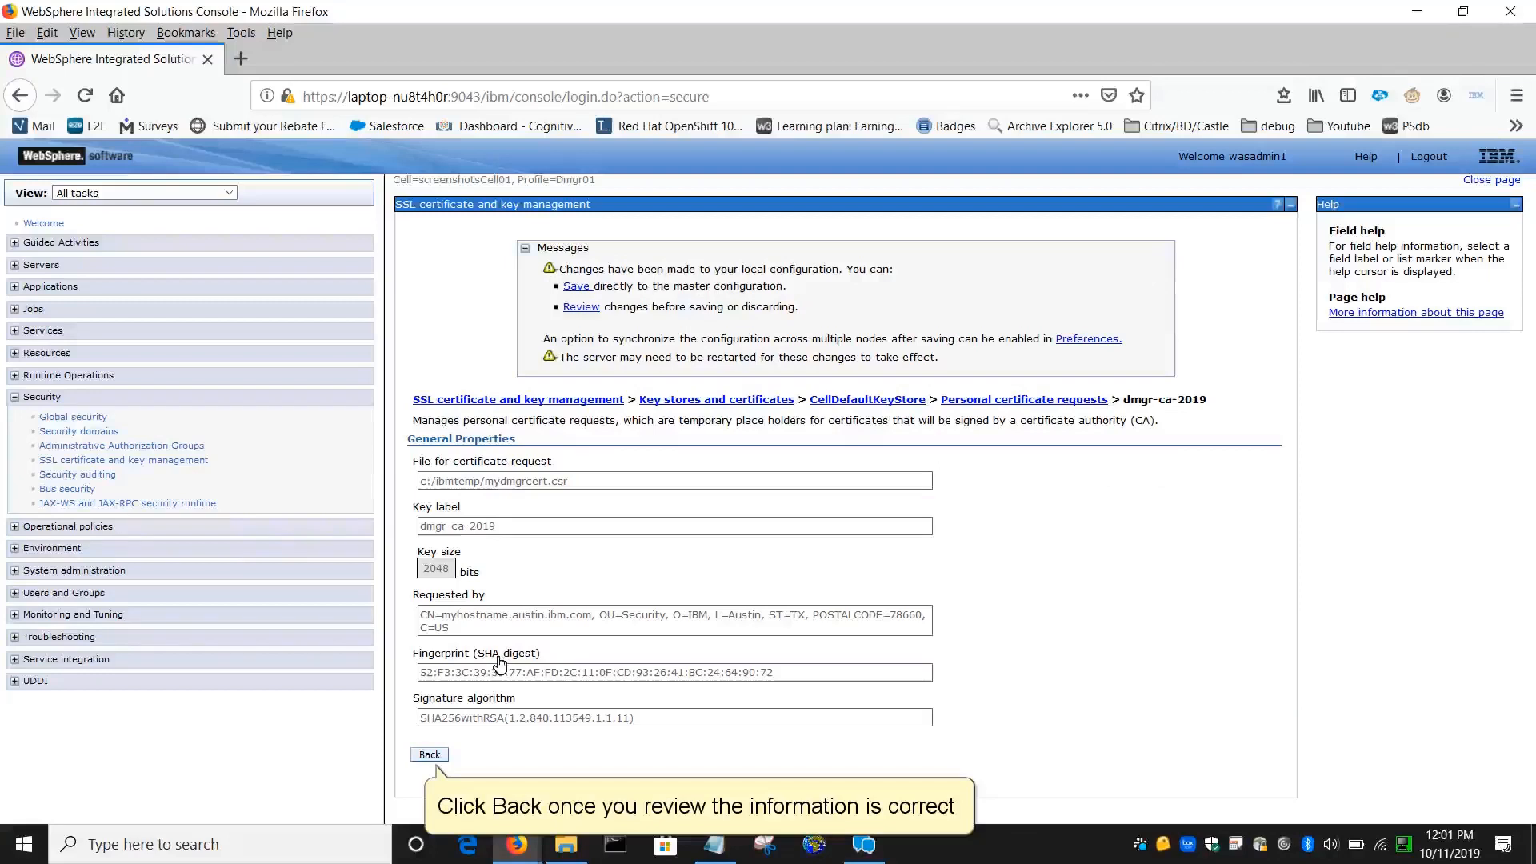
left_click(431, 755)
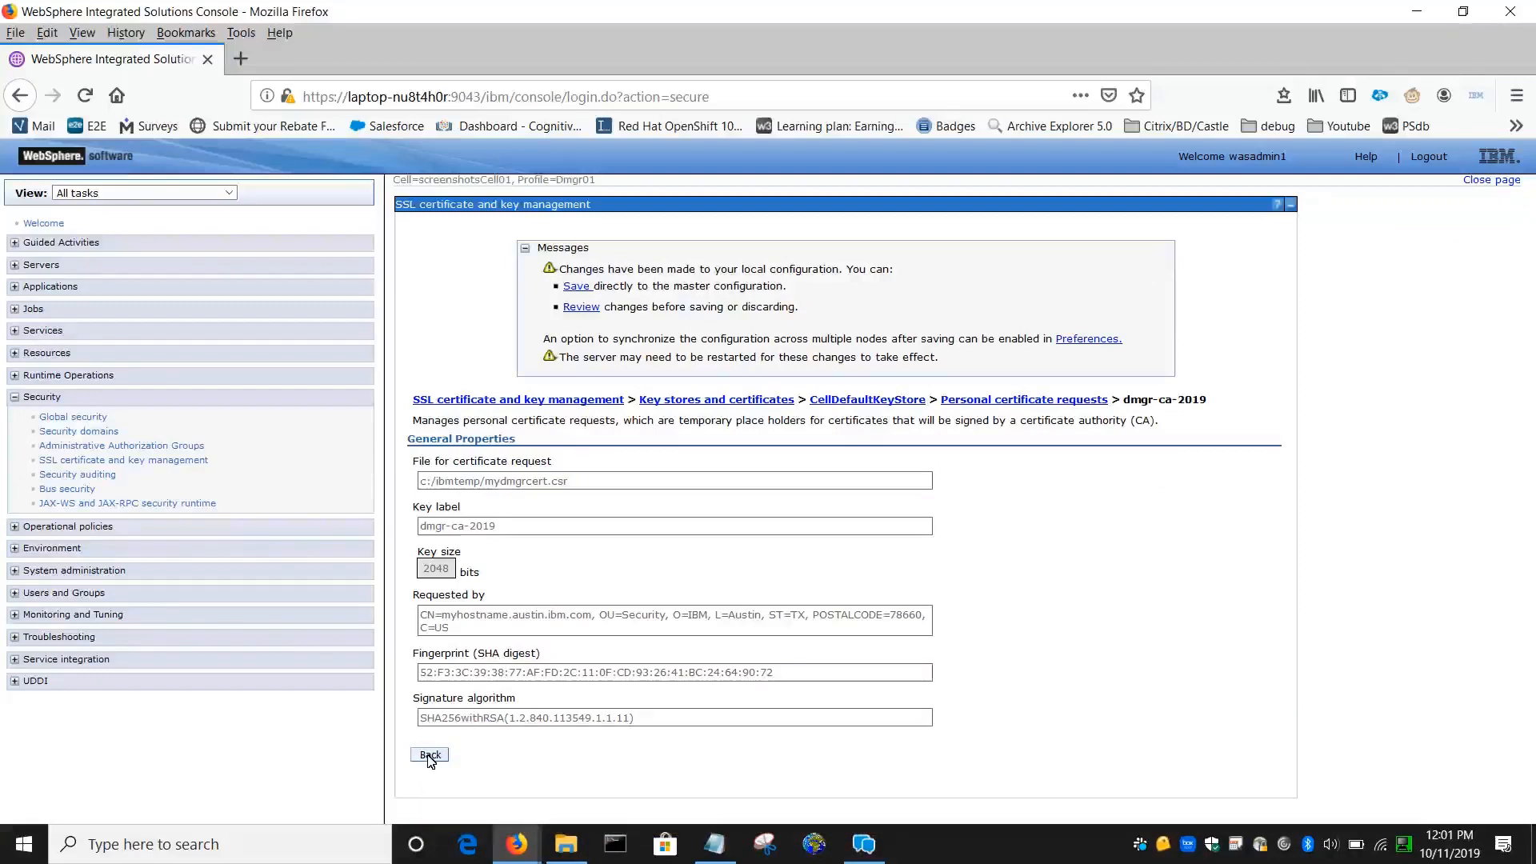
left_click(431, 755)
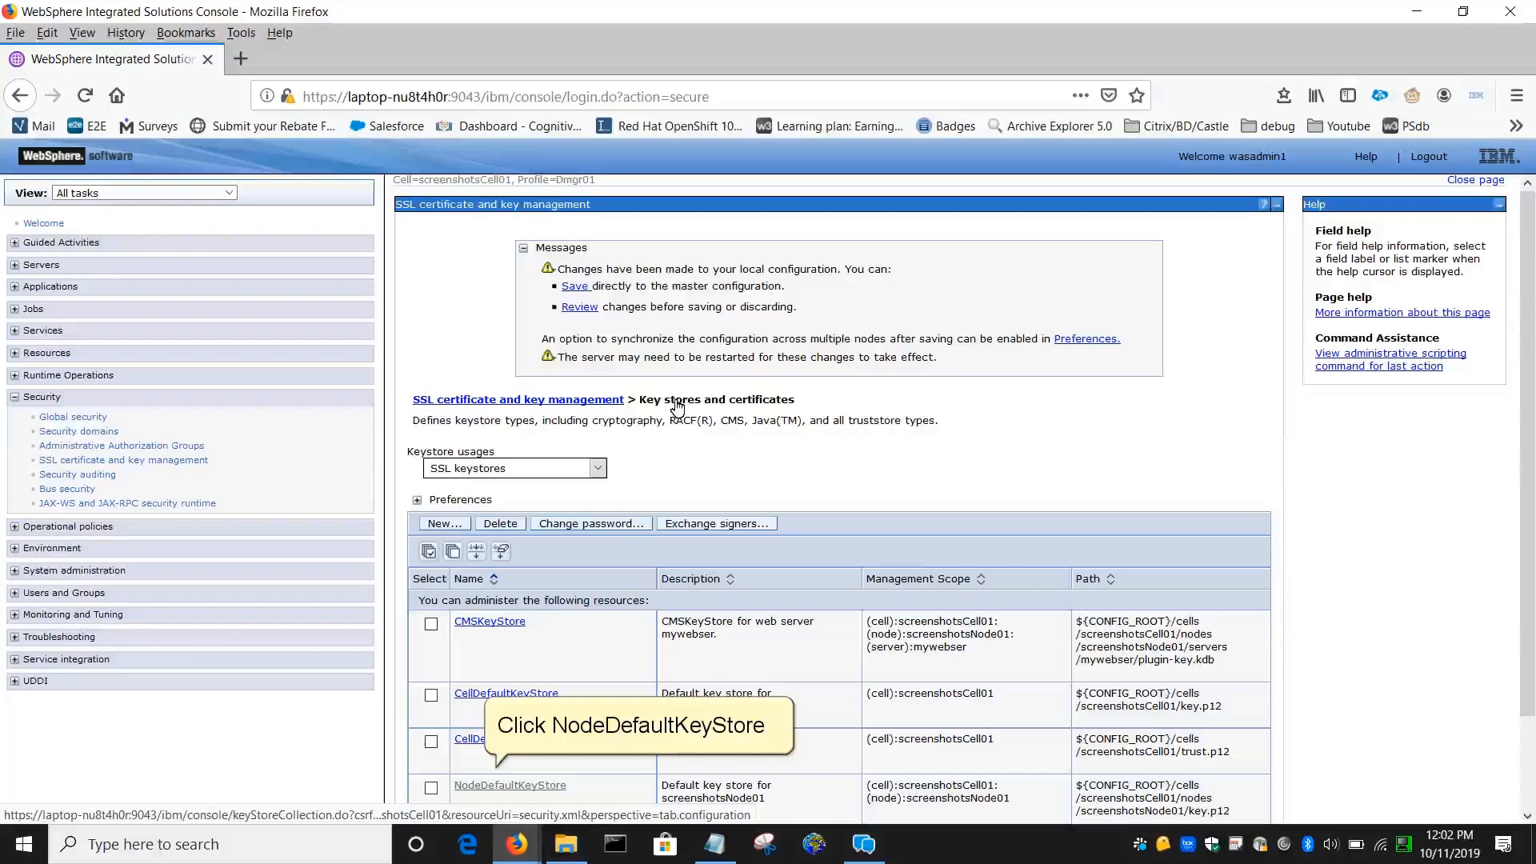
Step: Start a new personal certificate request under NodeDefaultKeyStore
left_click(508, 784)
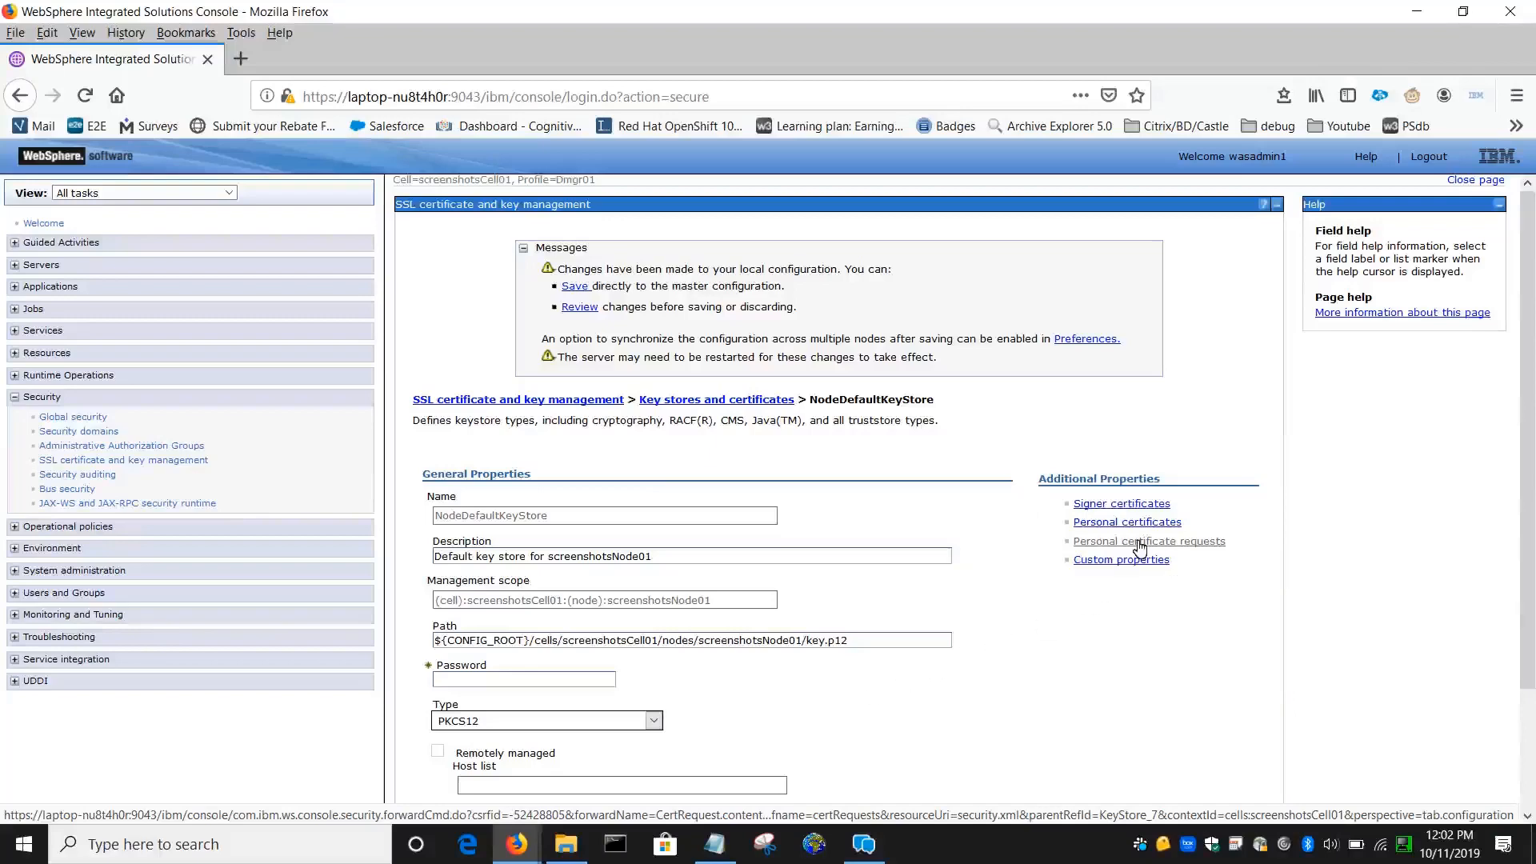
left_click(1149, 541)
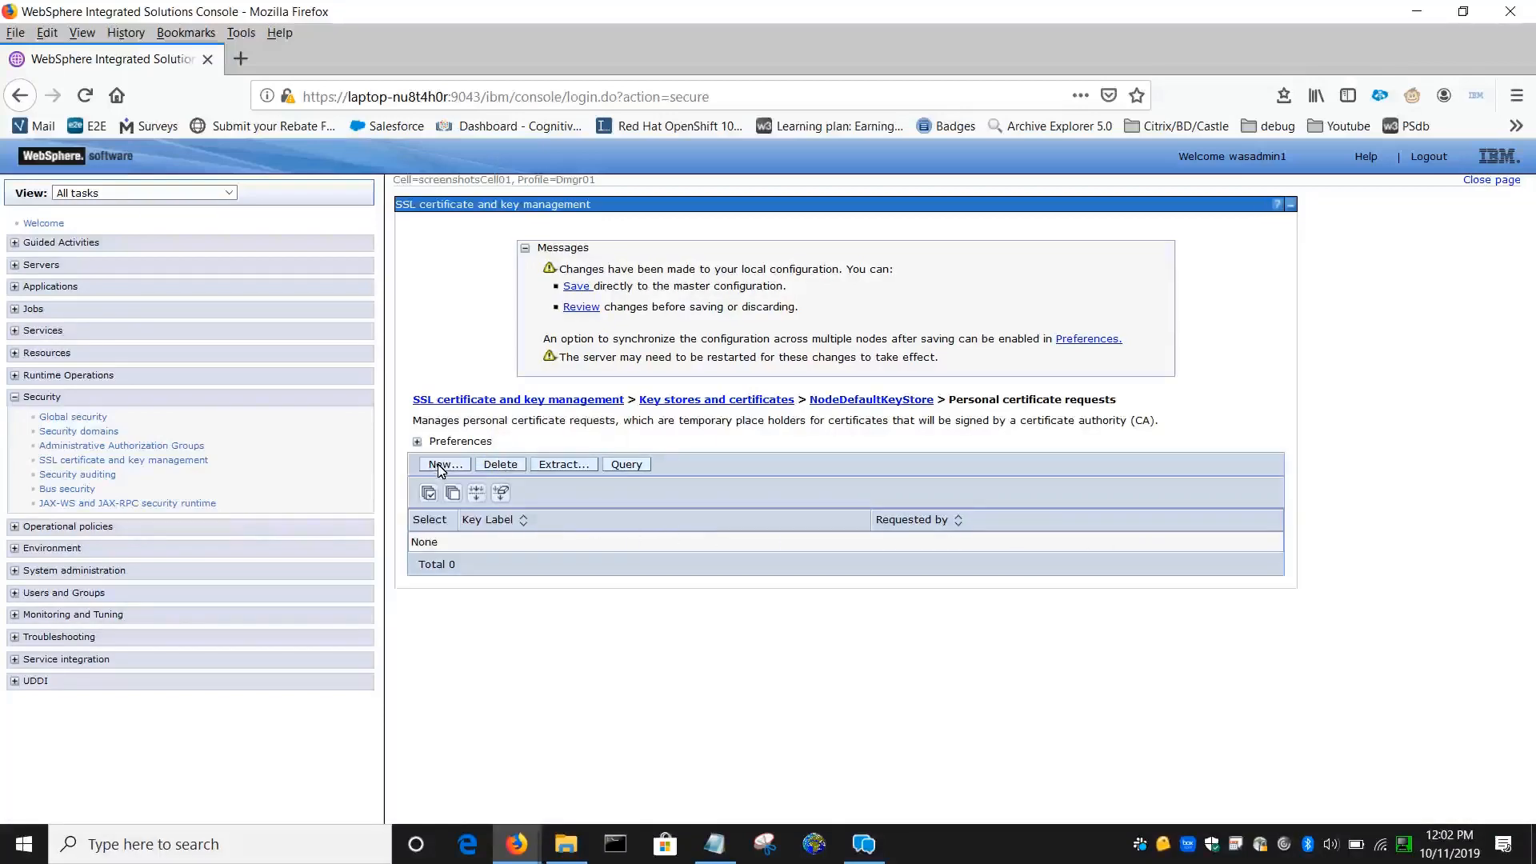
left_click(444, 464)
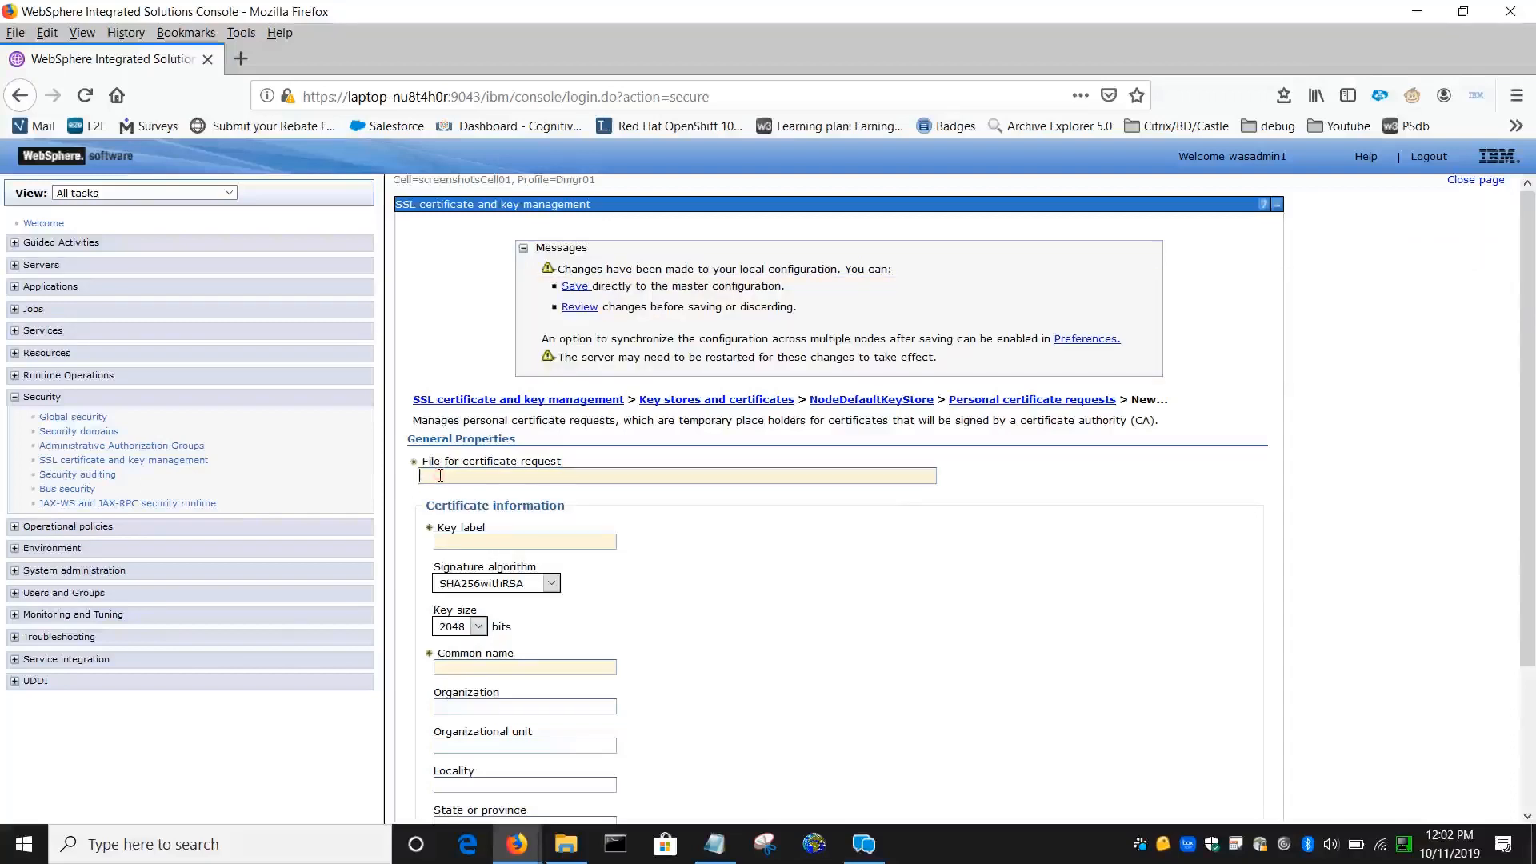
Step: Submit the node request for myhostname.austinn.ibm.com written to c:\ibmtemp\mynodecert.csr
type("c:\\ibmtemp\\mynodecert.csr")
left_click(524, 543)
type("Node-CA-2019")
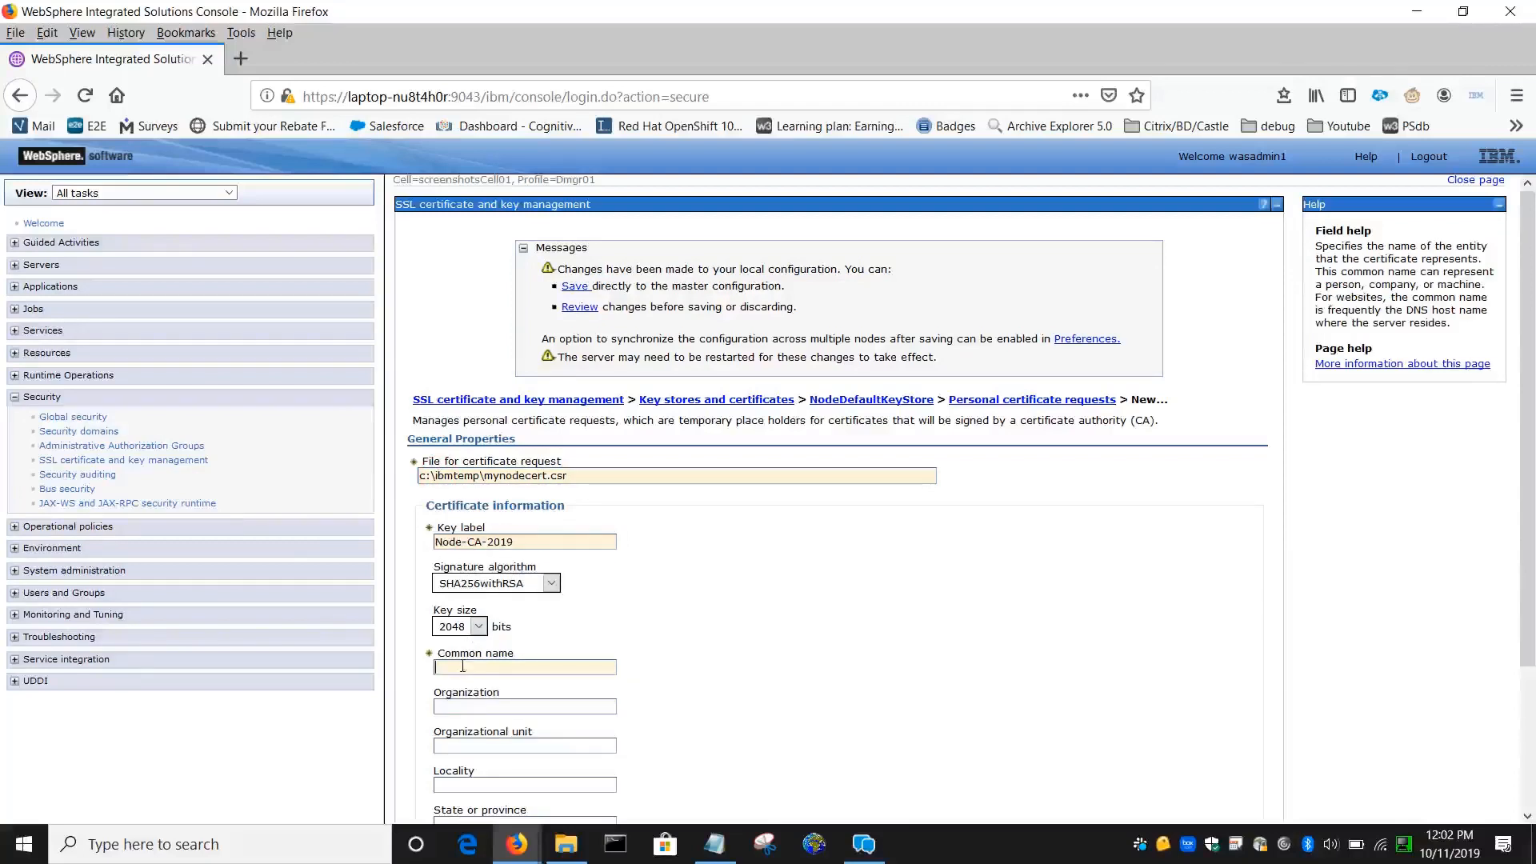
type("myhostname.austinn.ibm.com")
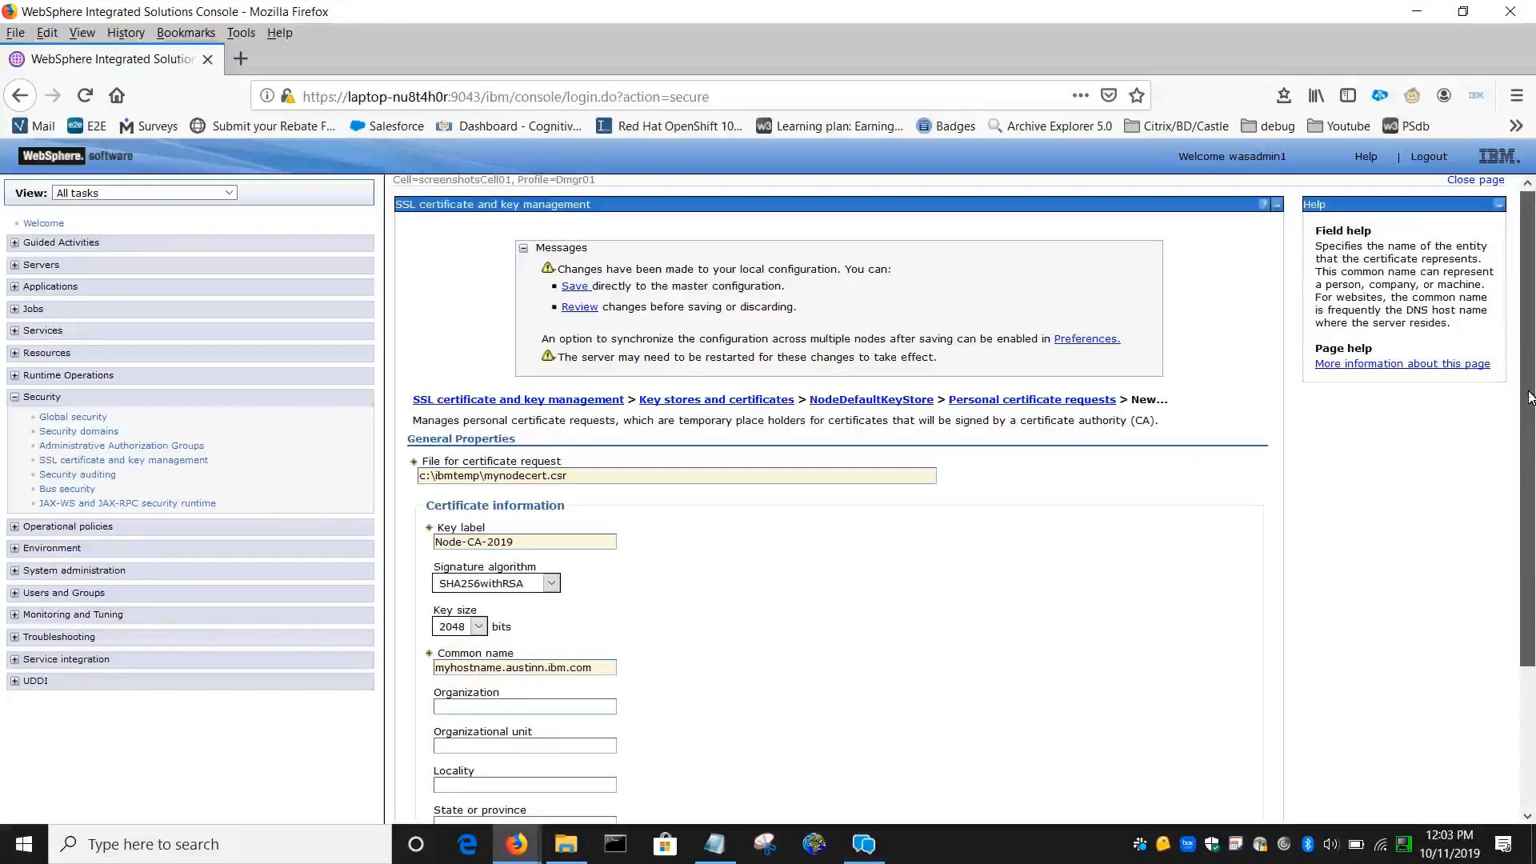
scroll("down", 3)
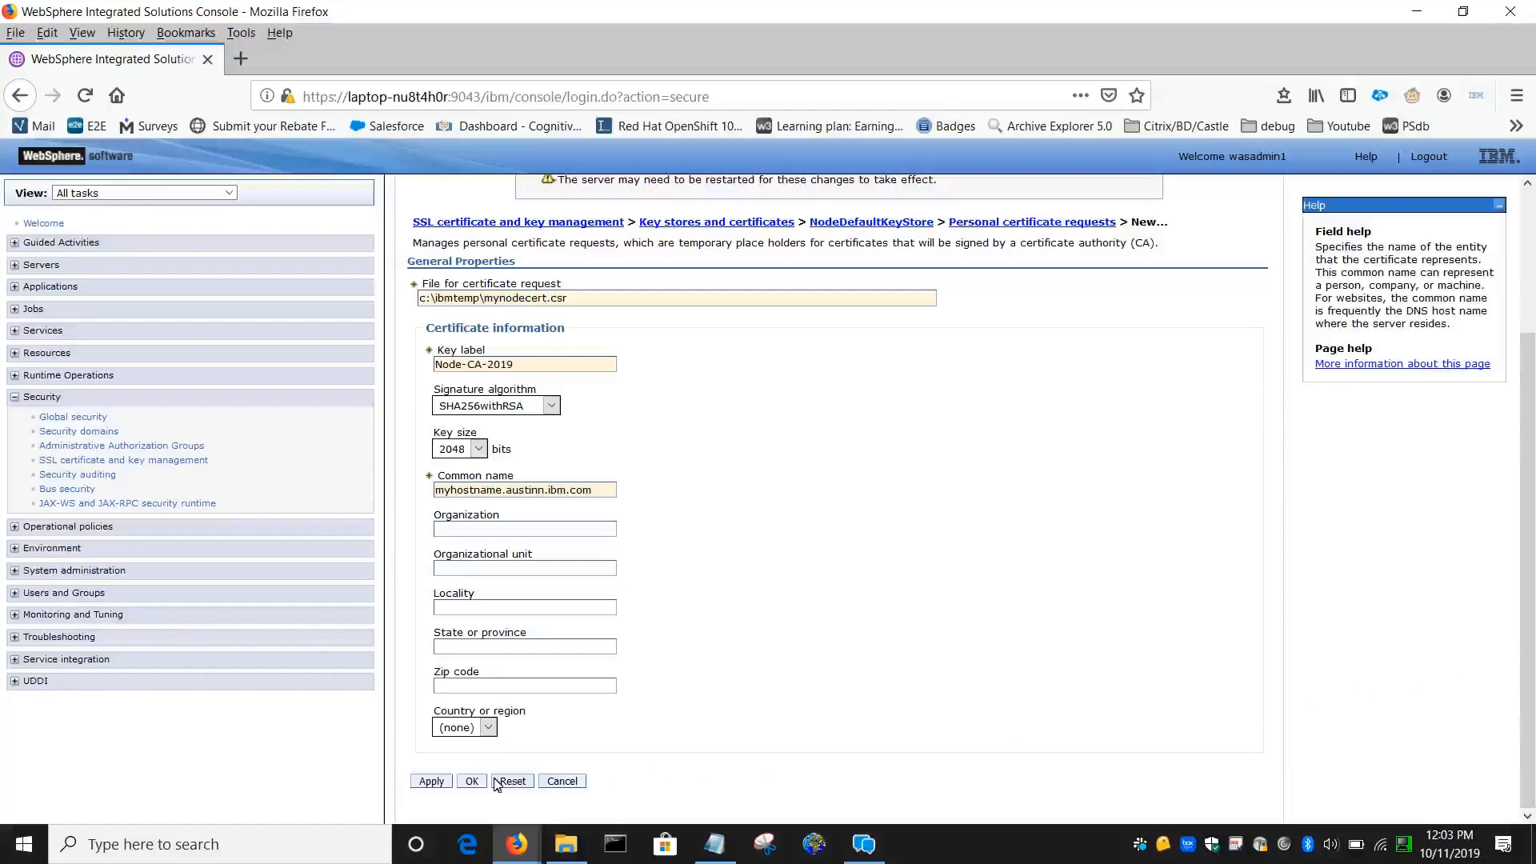
left_click(470, 781)
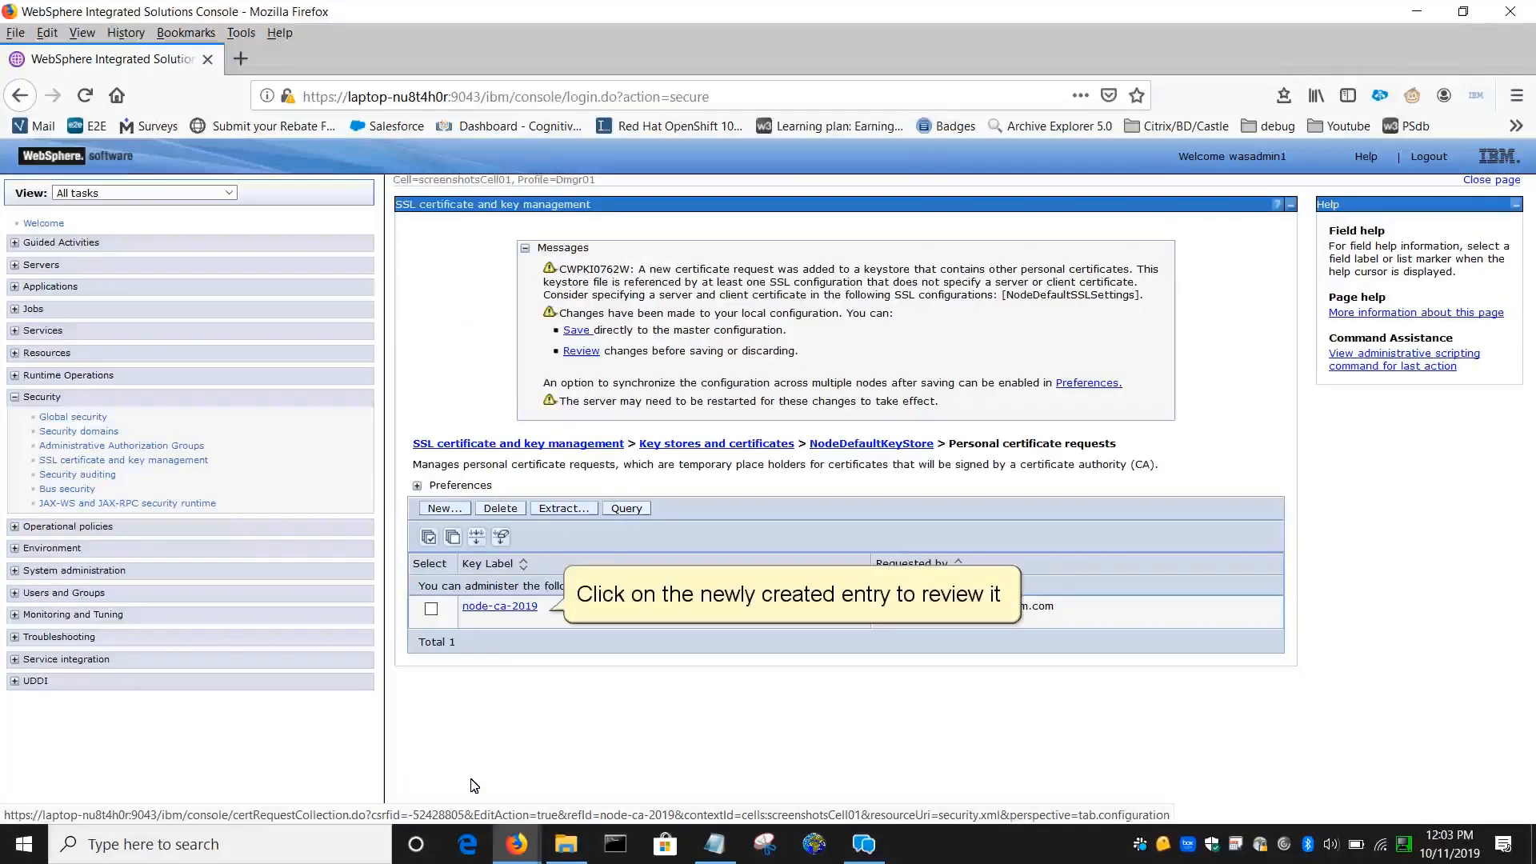
Step: Review the node-ca-2019 request and save the changes to the master configuration
left_click(499, 605)
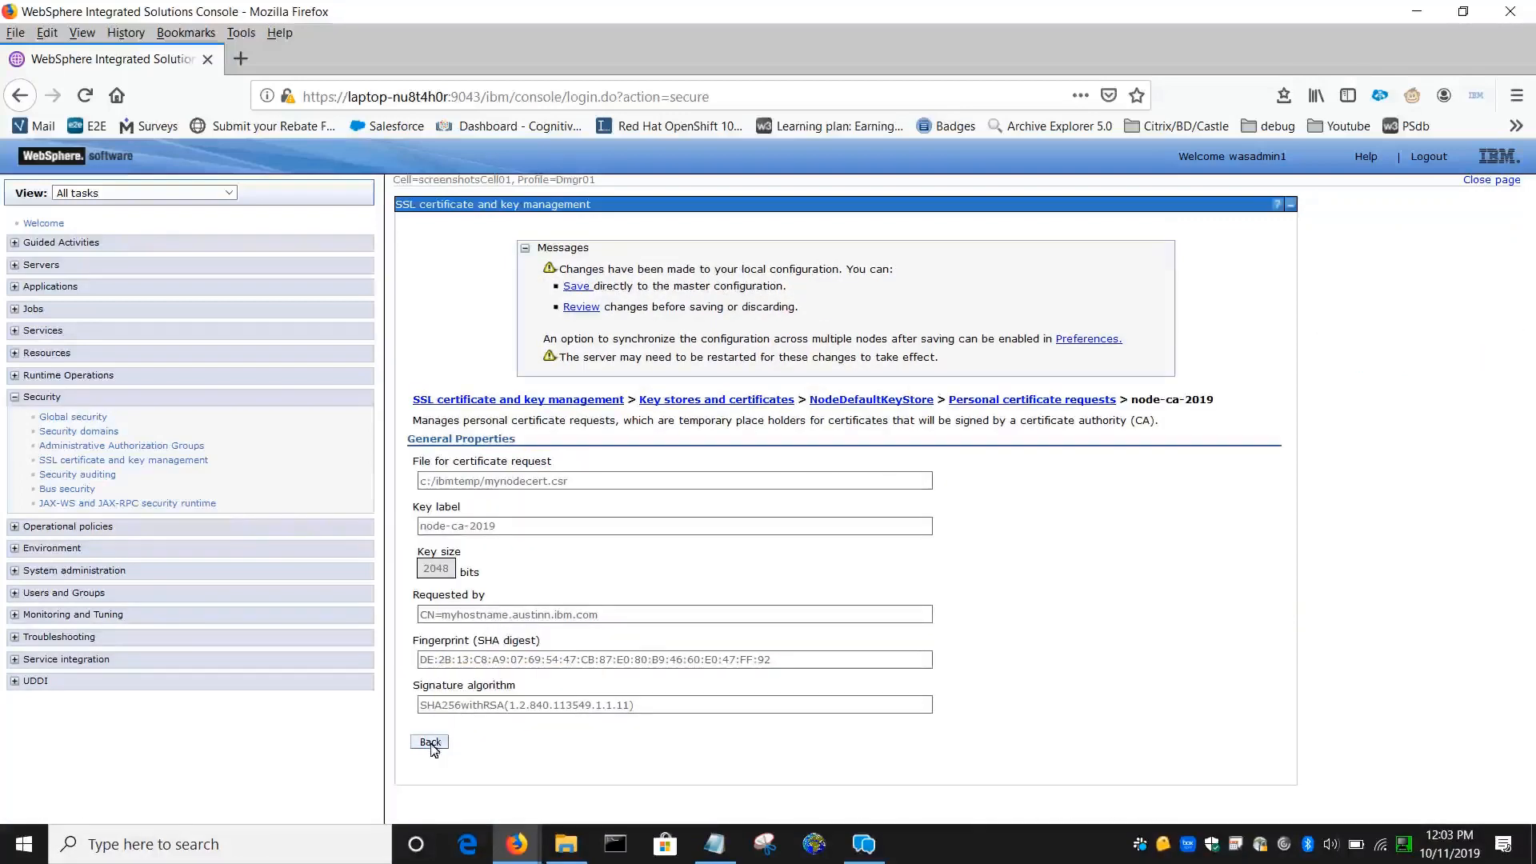
left_click(430, 742)
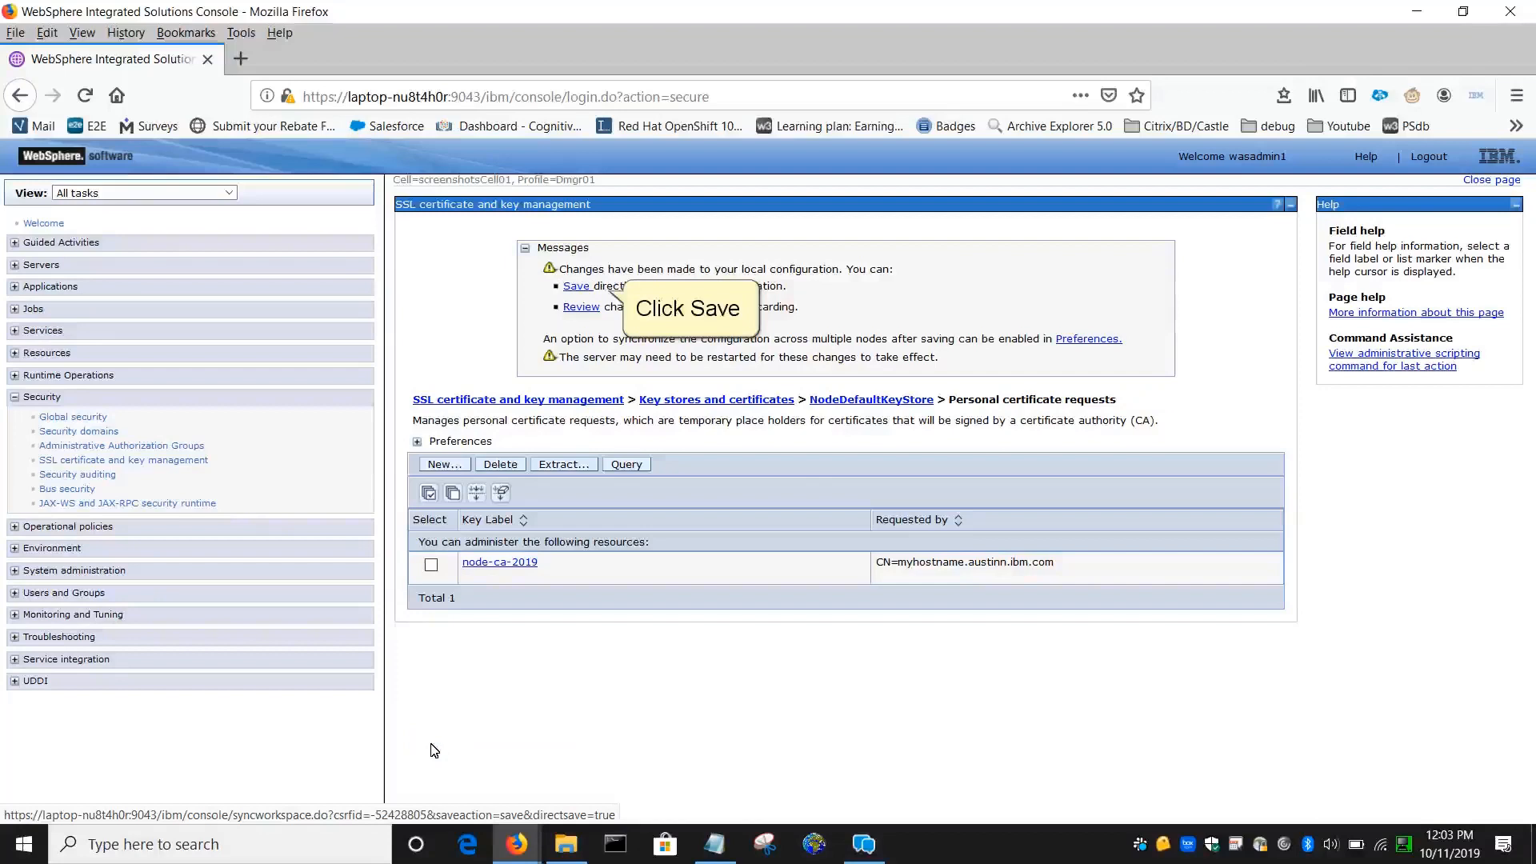
left_click(576, 285)
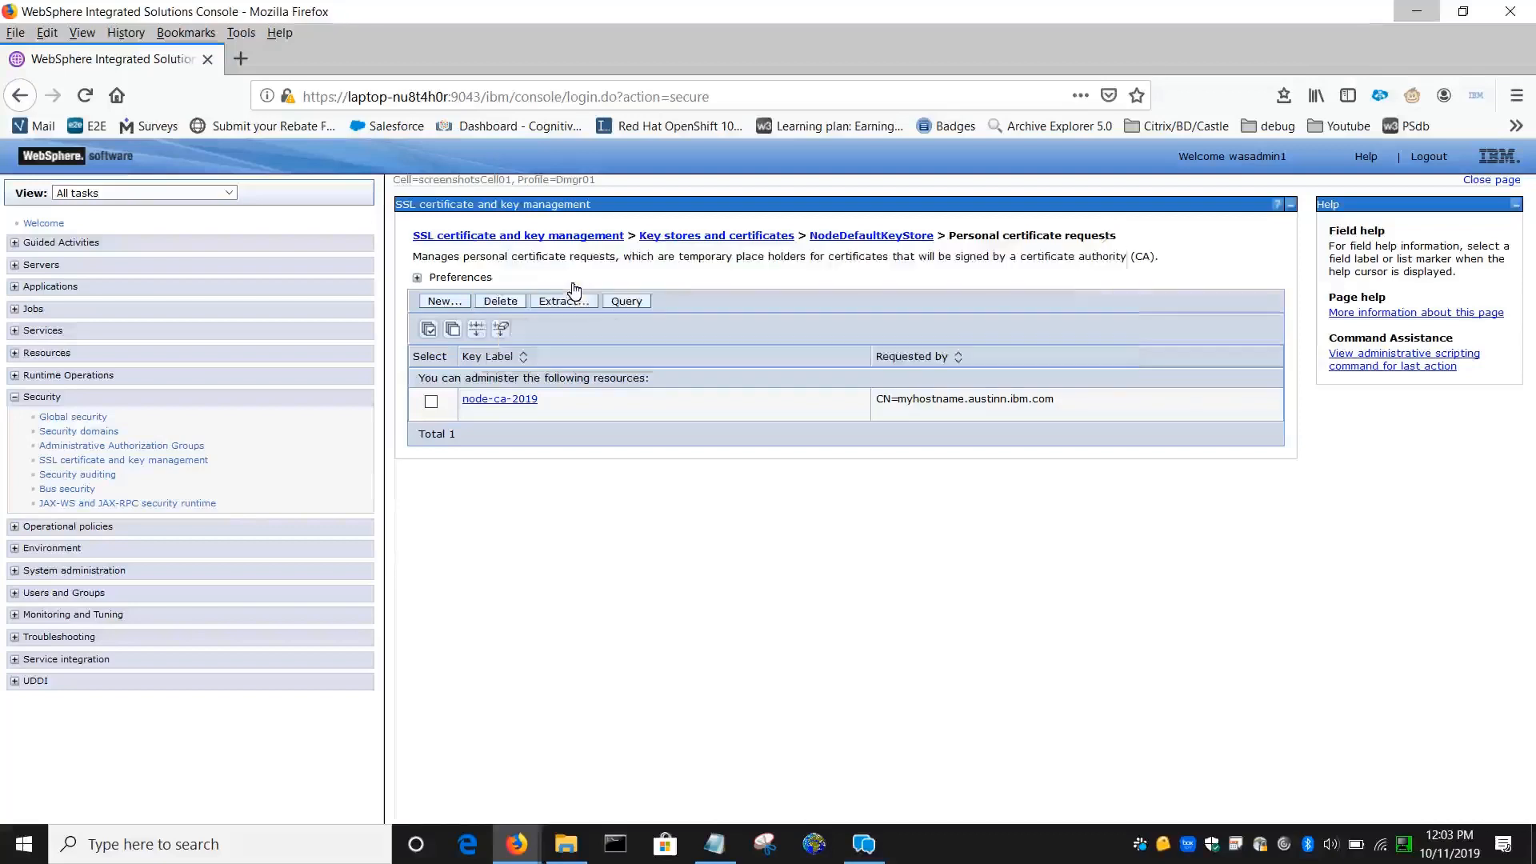
left_click(566, 845)
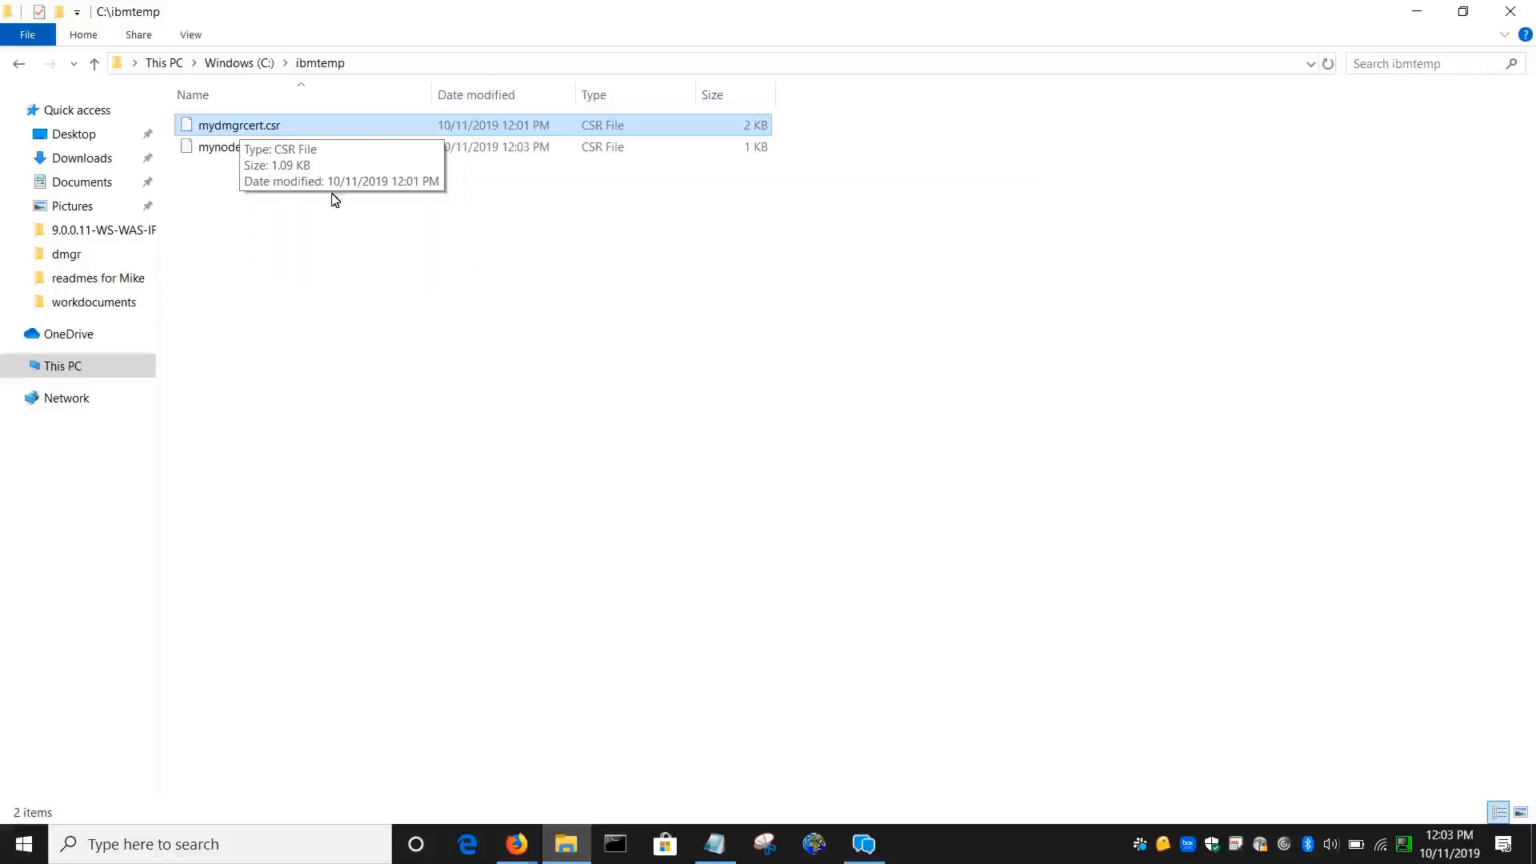
Step: Open mydmgrcert.csr with Notepad++ from its context menu
right_click(232, 125)
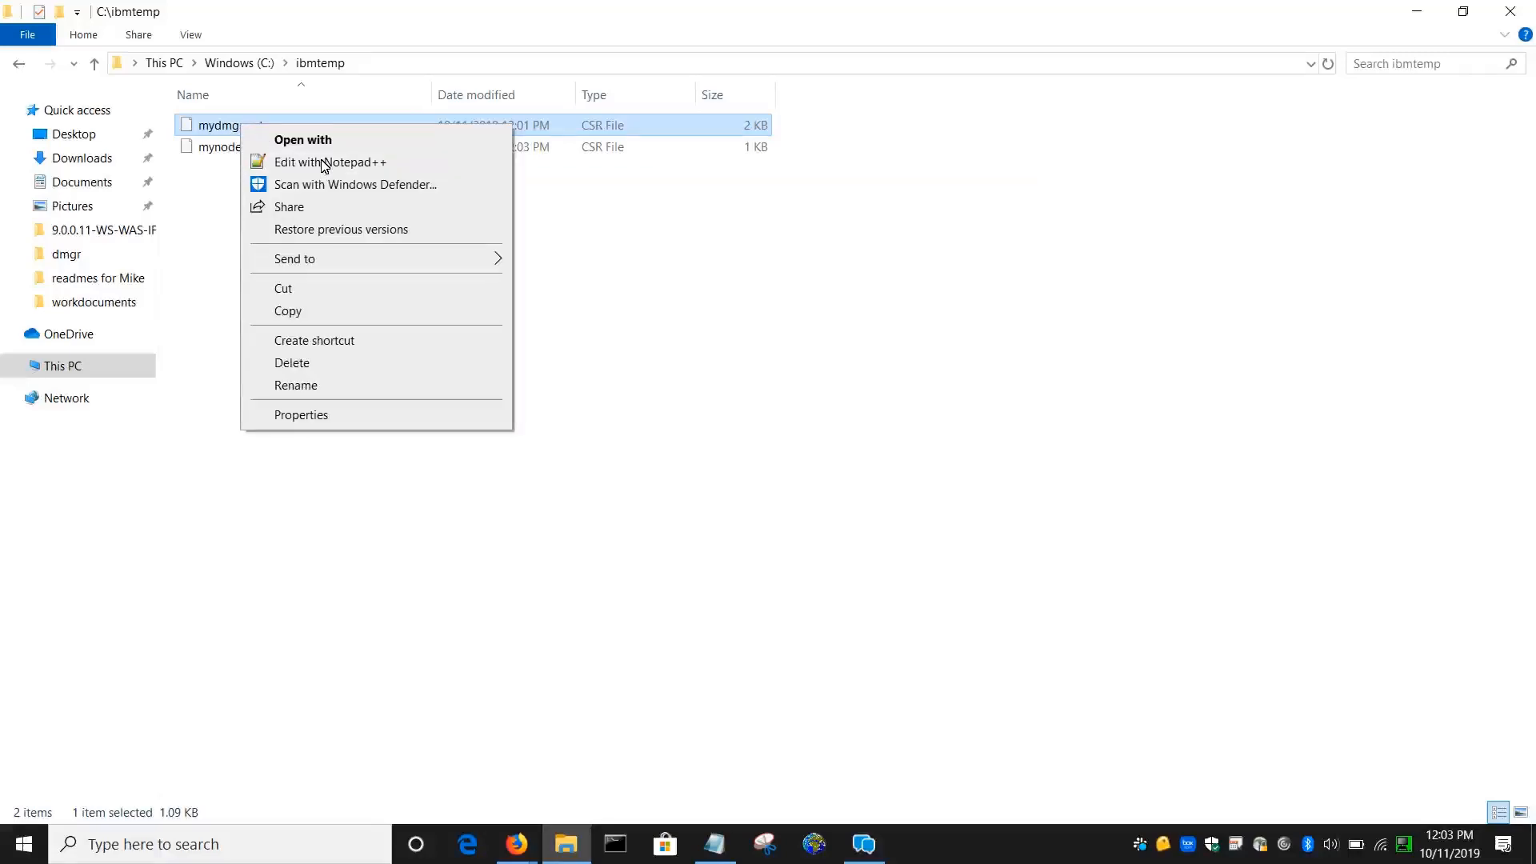
left_click(330, 162)
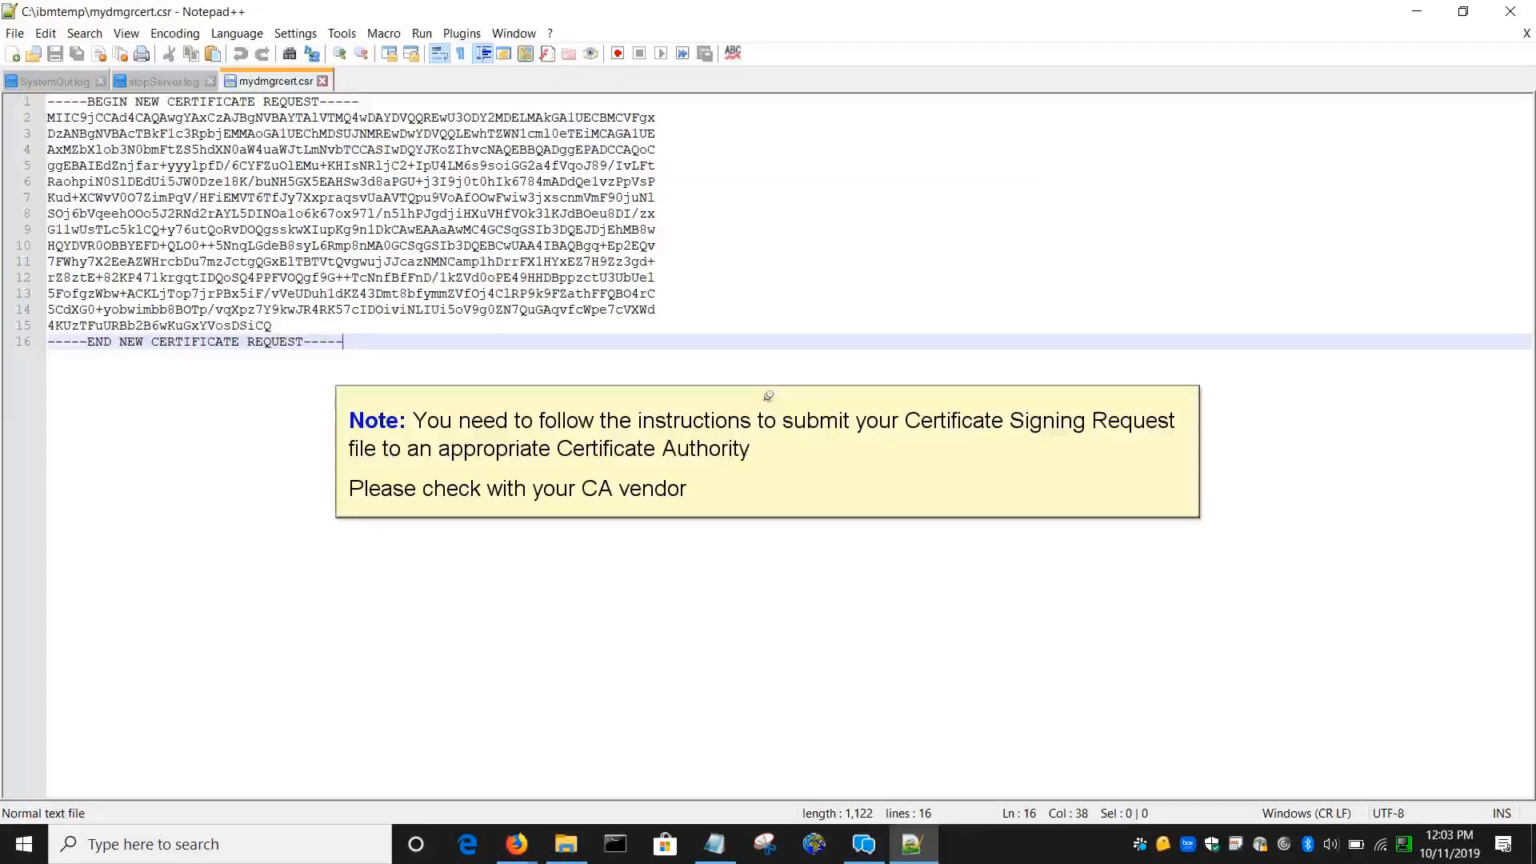